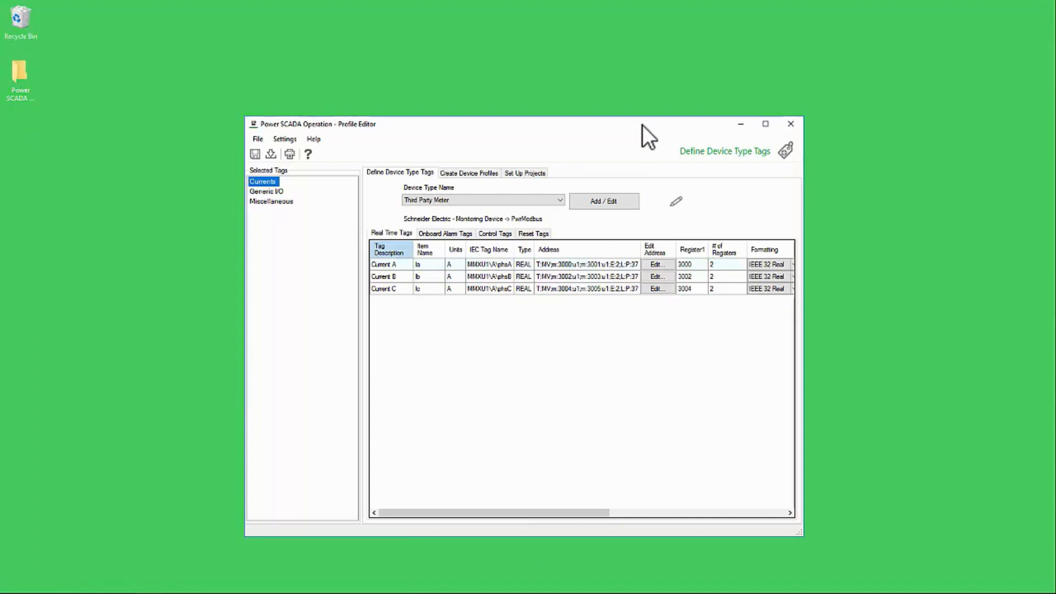
Step: Switch the Profile Editor to the Create Device Profiles section with Acti 9 Smartlink Ethernet Full loaded
{"action": "left_click", "coordinate": [766, 123]}
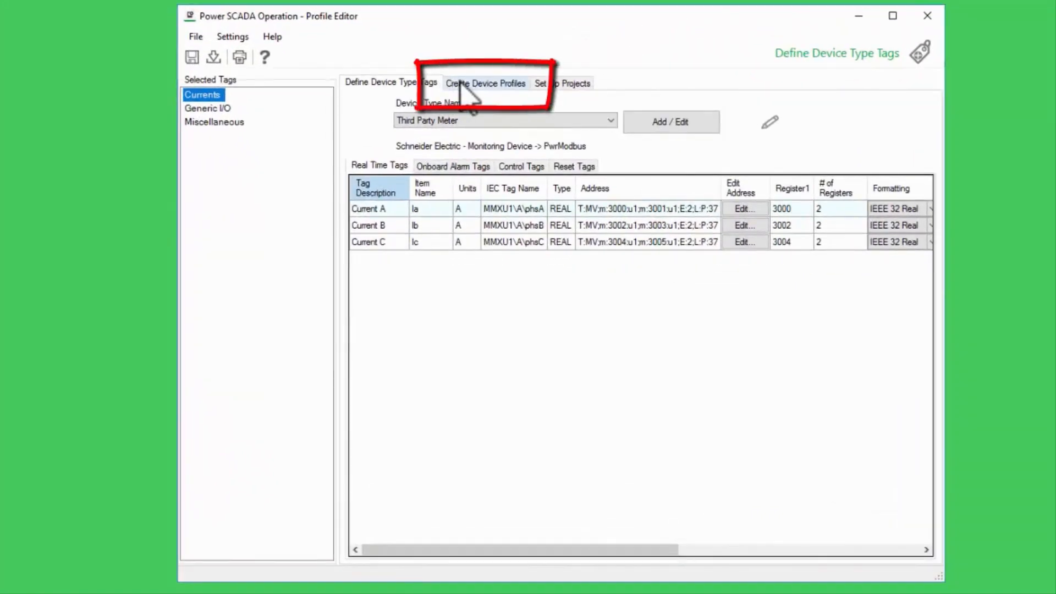
{"action": "left_click", "coordinate": [486, 83]}
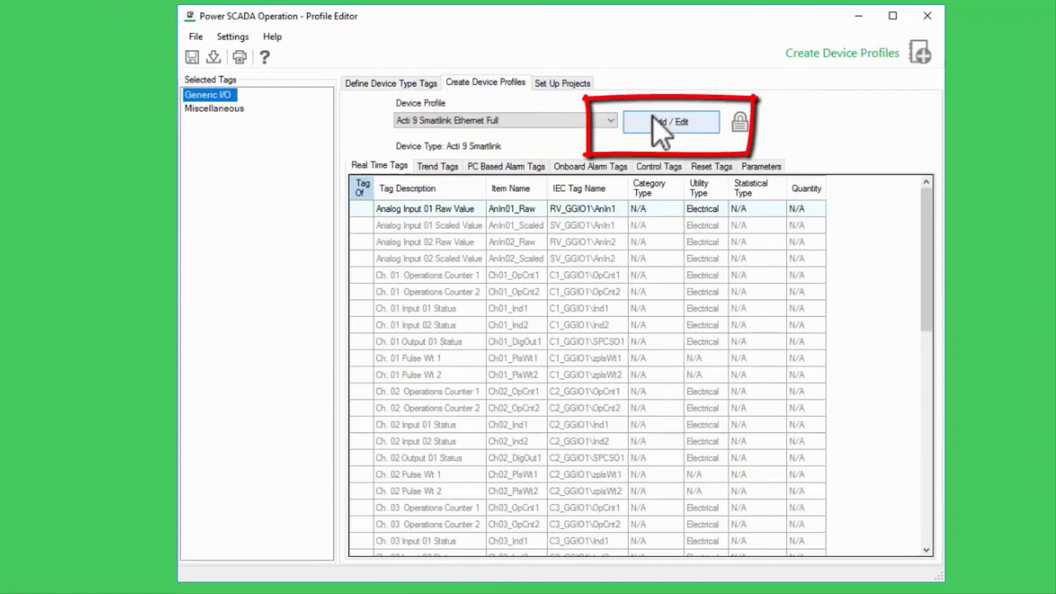
Step: Start the Add / Edit Device Profile dialog set to create a brand-new profile
{"action": "left_click", "coordinate": [672, 121]}
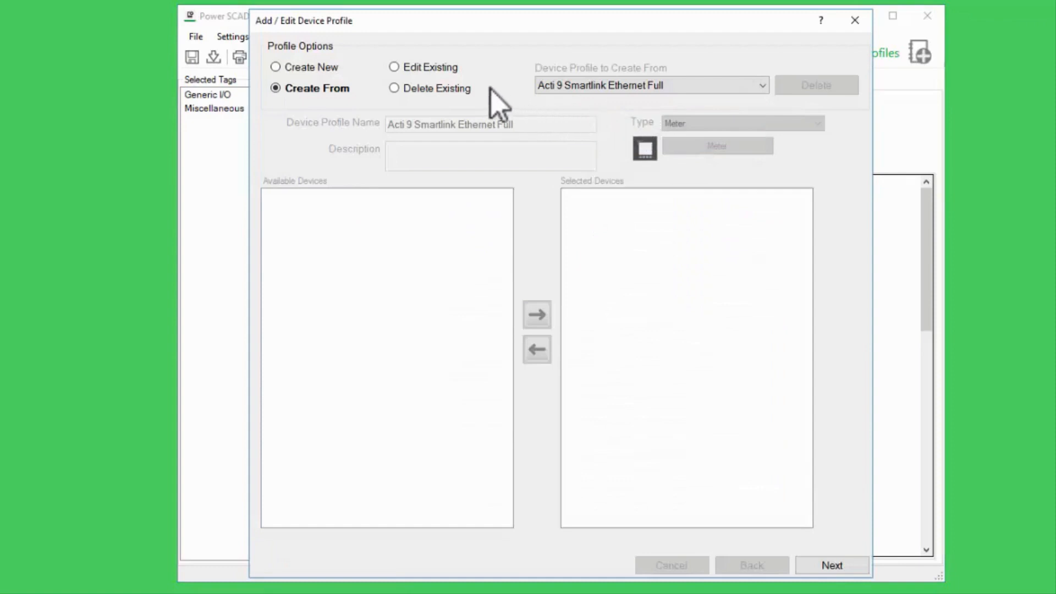
{"action": "mouse_move", "coordinate": [446, 108]}
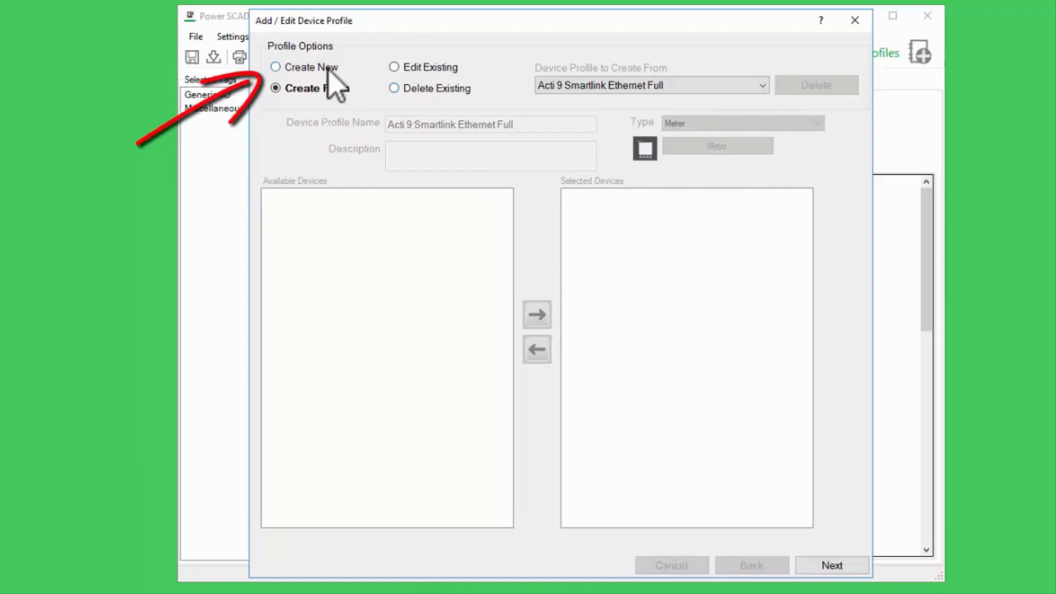
{"action": "left_click", "coordinate": [279, 67]}
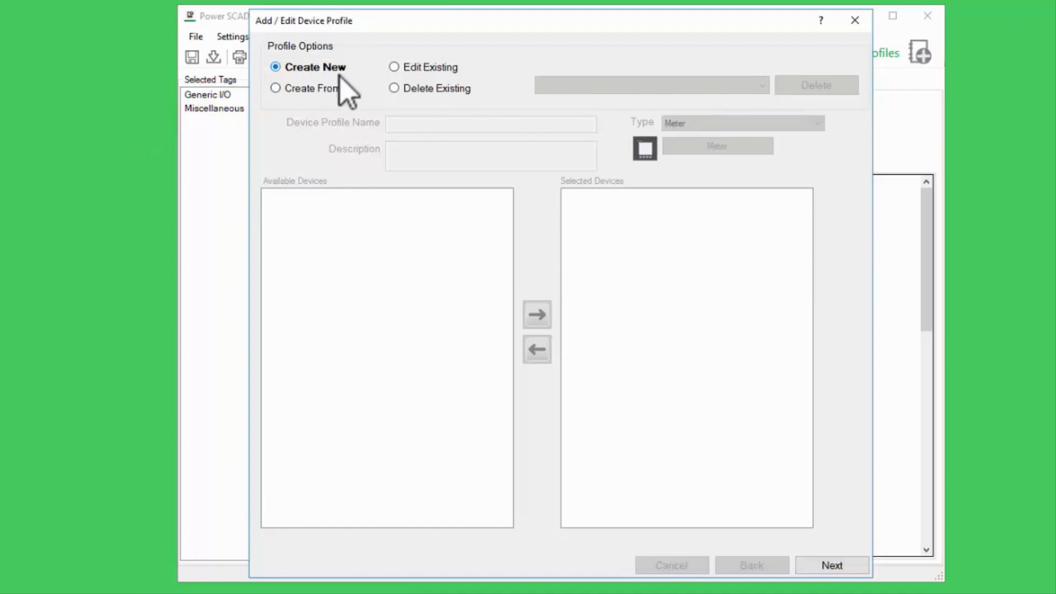
{"action": "mouse_move", "coordinate": [534, 292]}
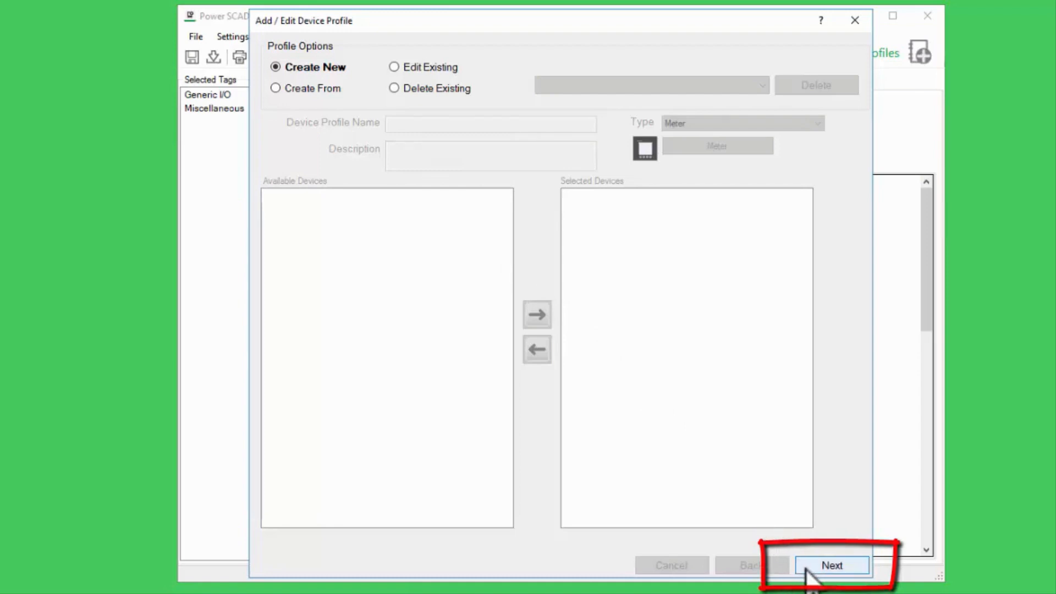
Step: Name the new profile Airport Meter and keep its type as Meter
{"action": "left_click", "coordinate": [833, 581]}
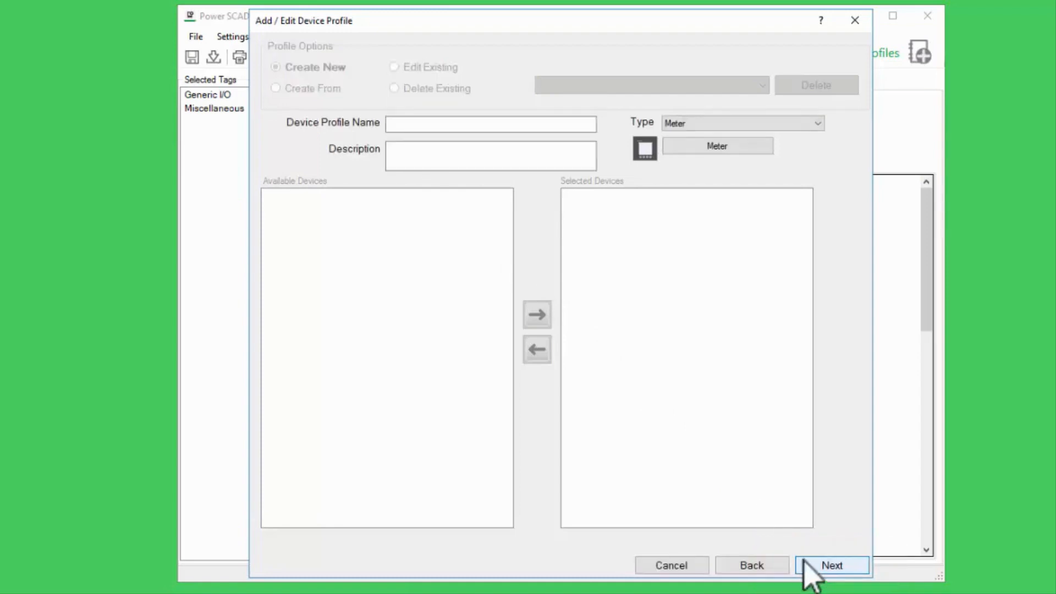
{"action": "mouse_move", "coordinate": [605, 317]}
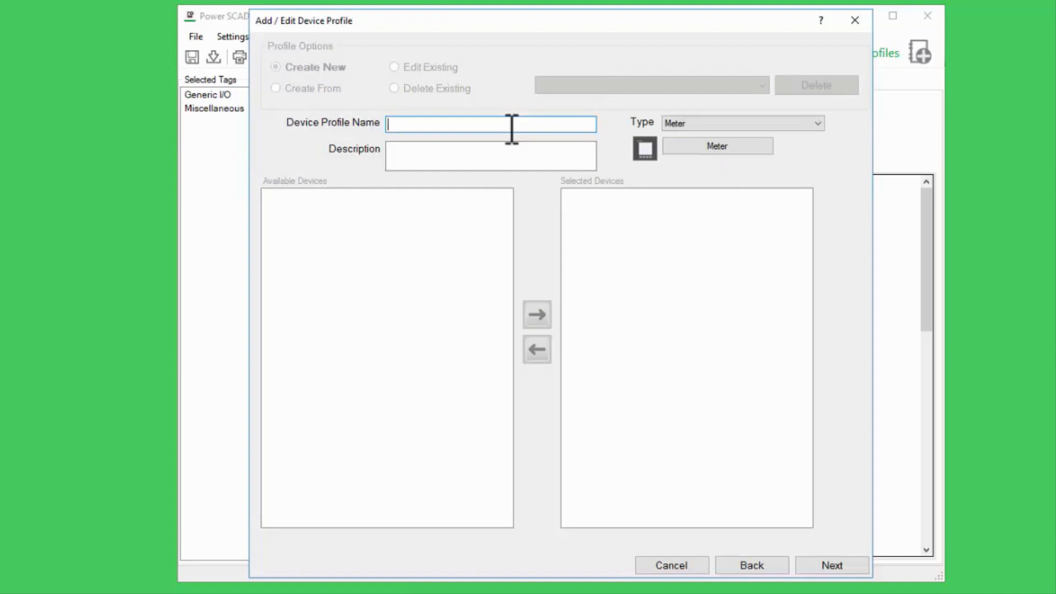
{"action": "type", "text": "Airport Meter"}
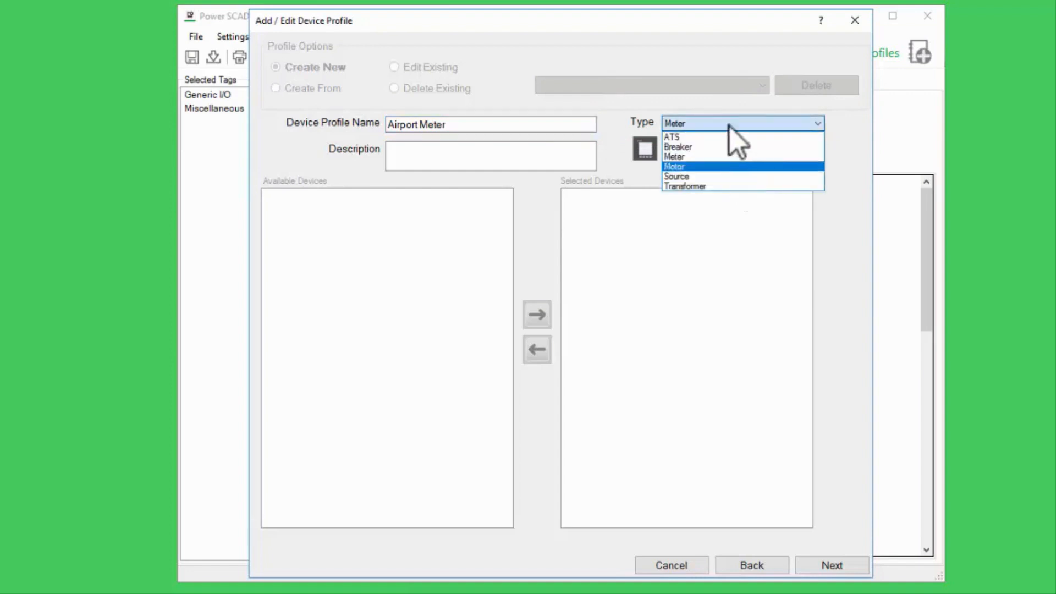
{"action": "left_click", "coordinate": [674, 156]}
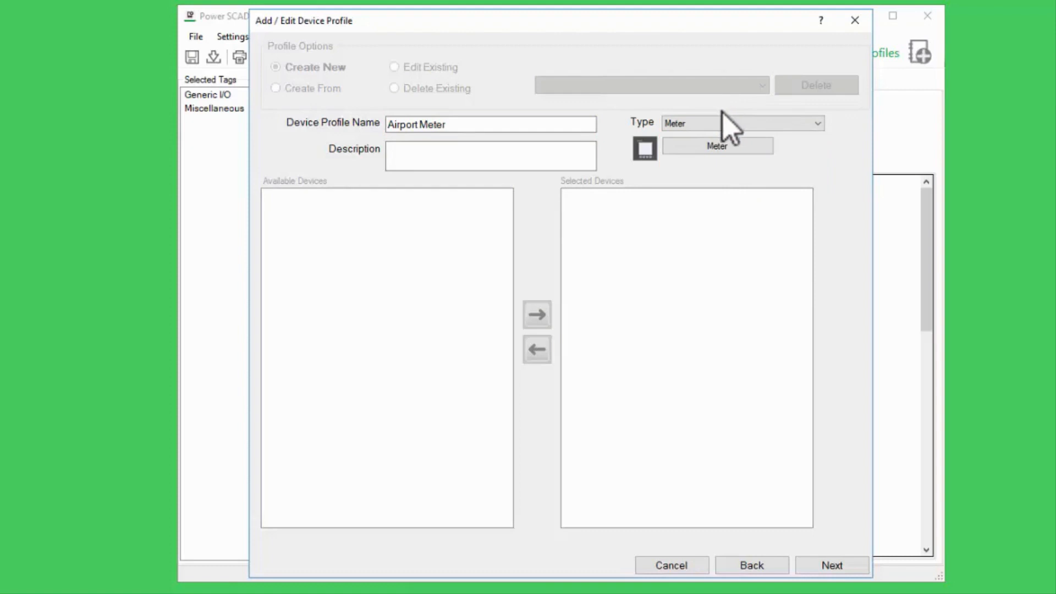
Step: Review the Bind Components window for the meter symbol and leave it unchanged
{"action": "left_click", "coordinate": [717, 146]}
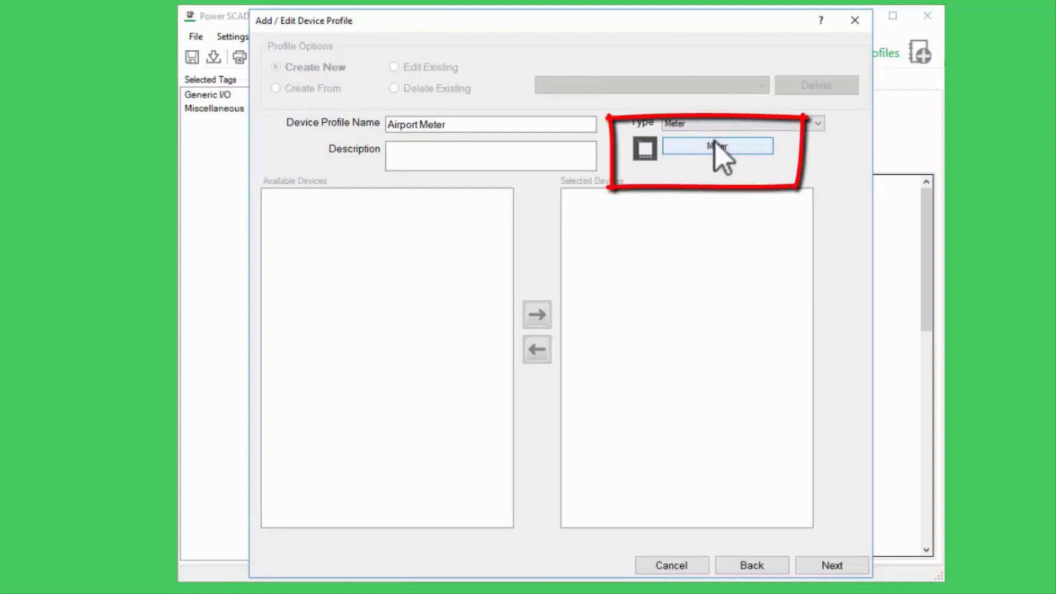
{"action": "left_click", "coordinate": [716, 147]}
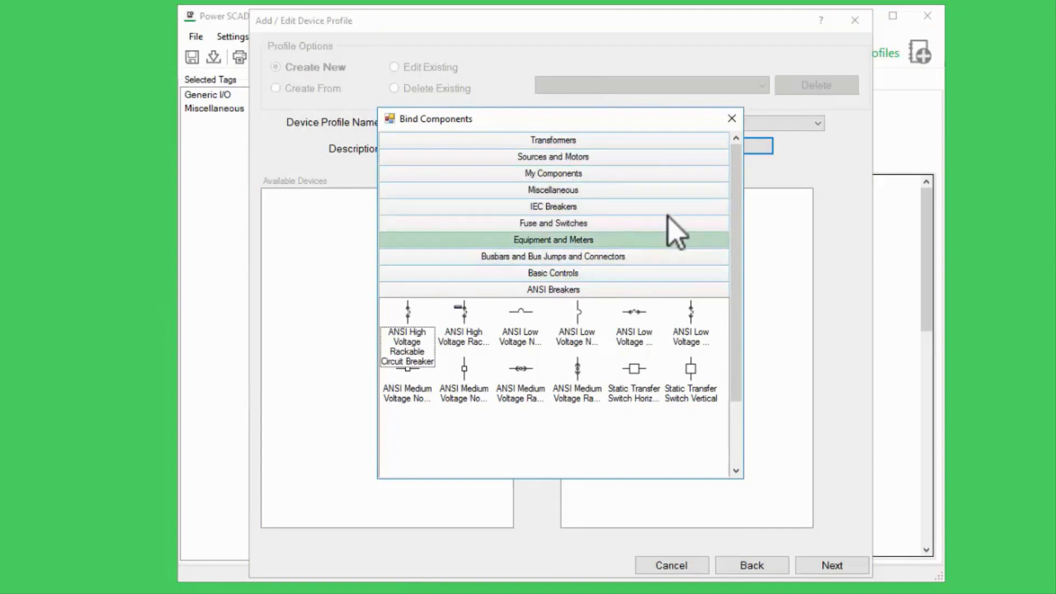
{"action": "mouse_move", "coordinate": [732, 119]}
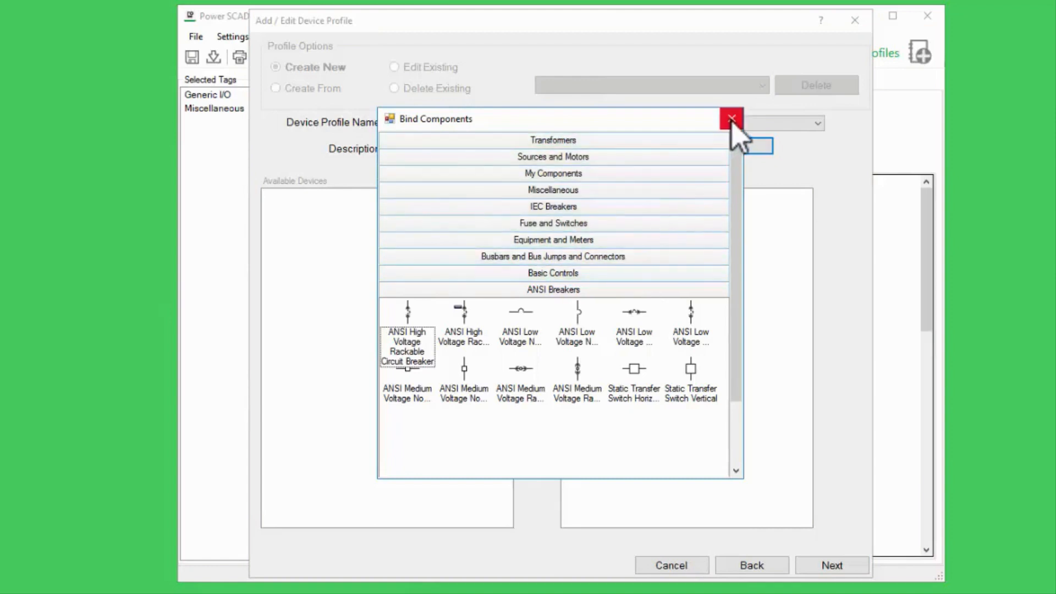
{"action": "left_click", "coordinate": [731, 119]}
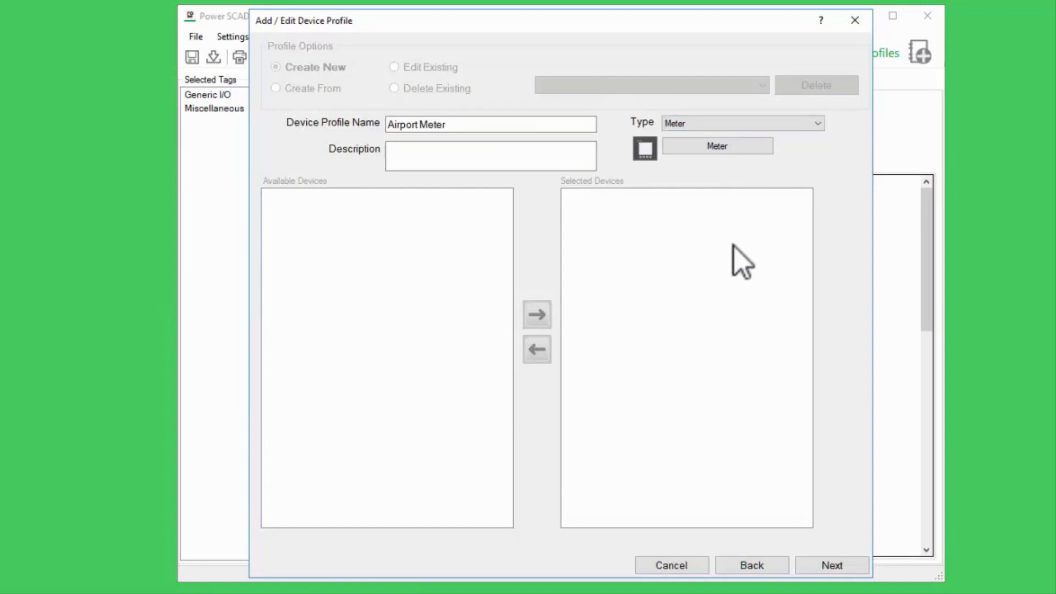
{"action": "mouse_move", "coordinate": [828, 482]}
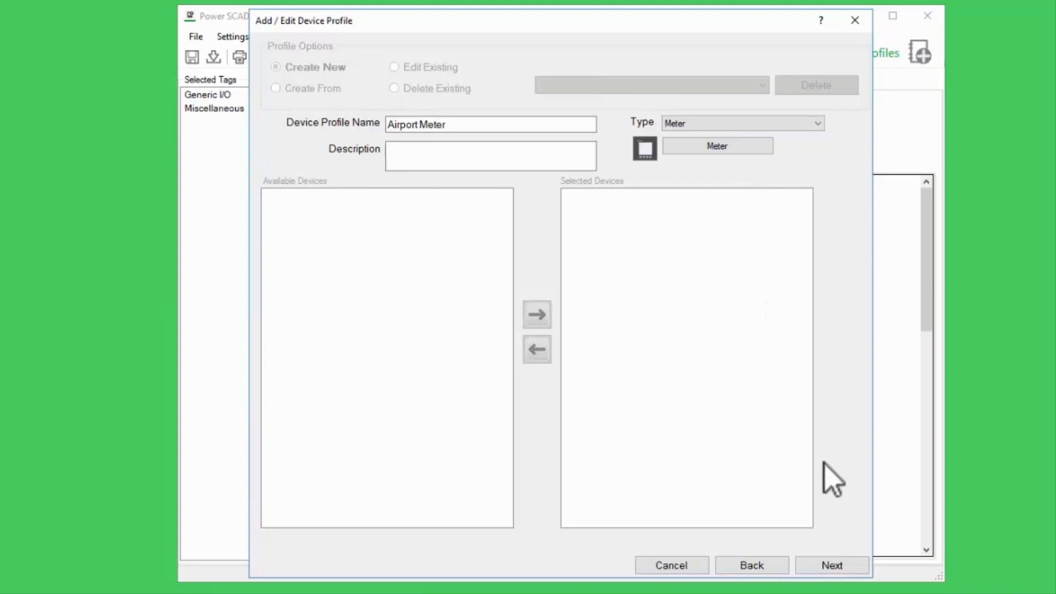
Step: Move Third Party Meter from Available Devices into the profile's Selected Devices
{"action": "left_click", "coordinate": [834, 566]}
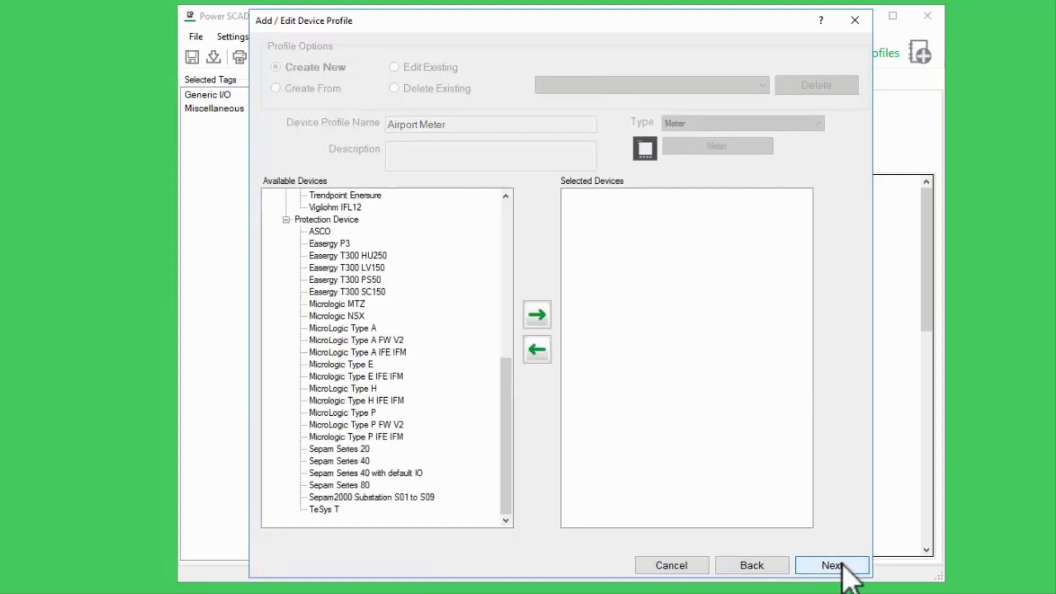
{"action": "mouse_move", "coordinate": [789, 505]}
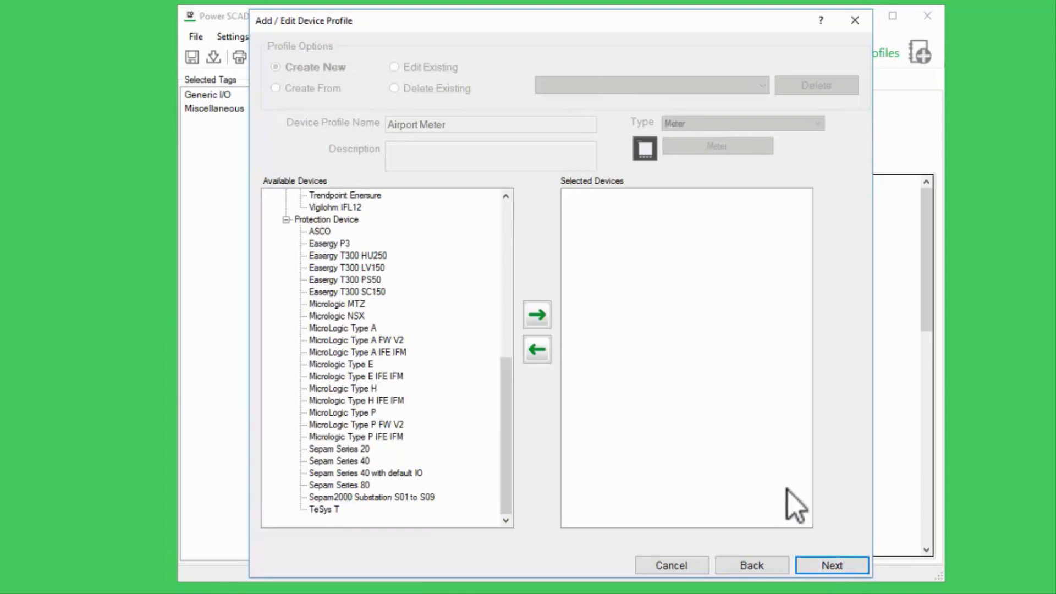
{"action": "mouse_move", "coordinate": [632, 421]}
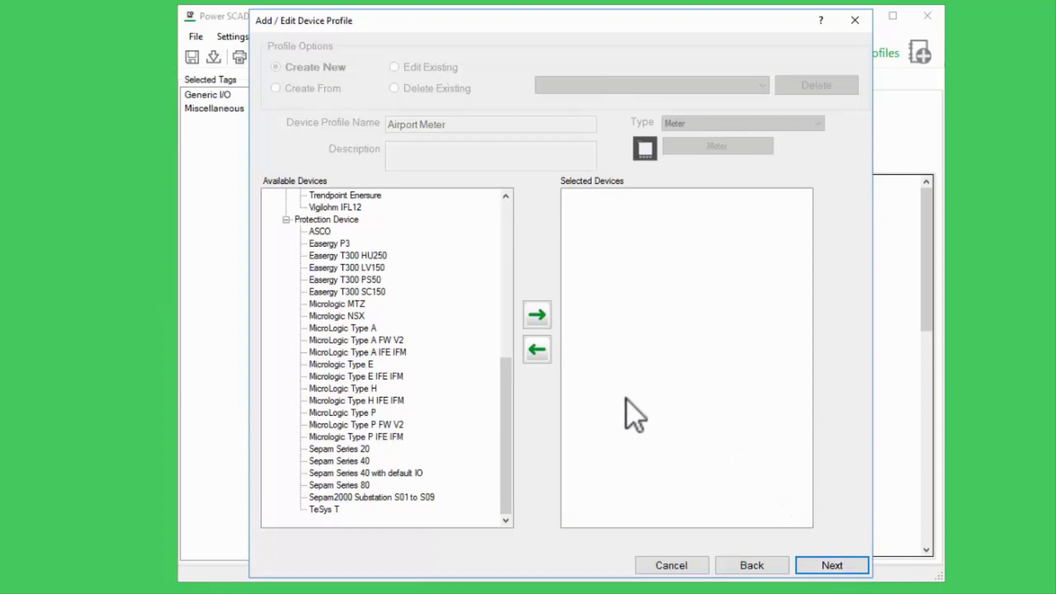
{"action": "mouse_move", "coordinate": [513, 418]}
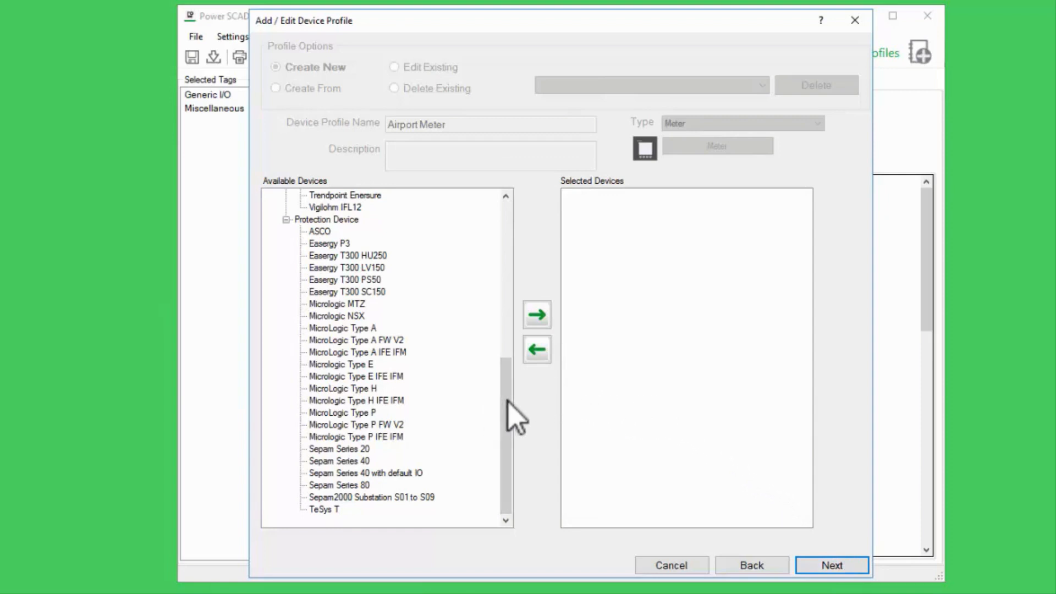
{"action": "scroll", "scroll_direction": "up", "scroll_amount": 3}
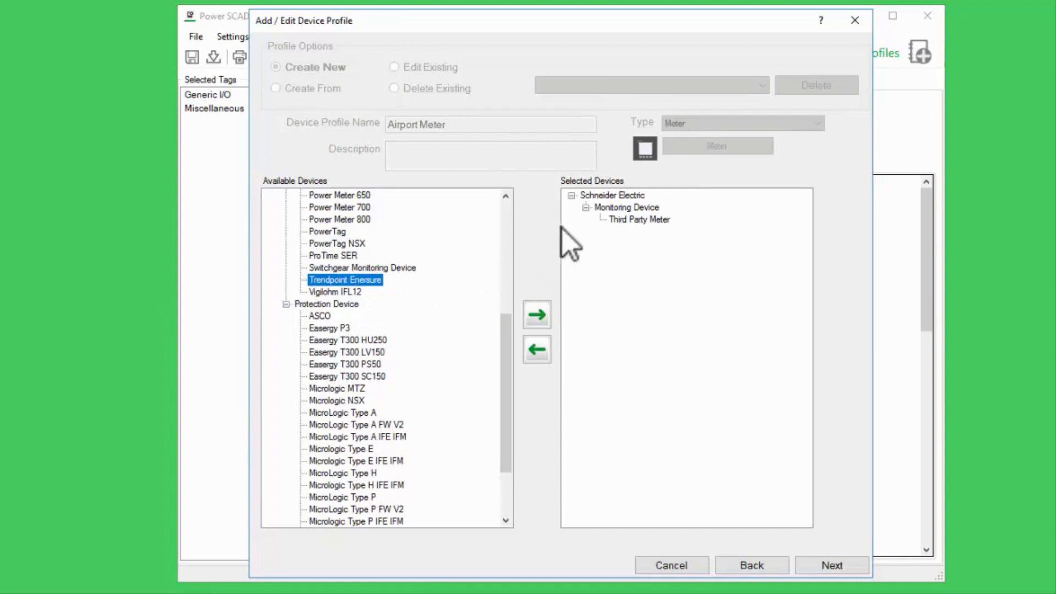
{"action": "mouse_move", "coordinate": [560, 243]}
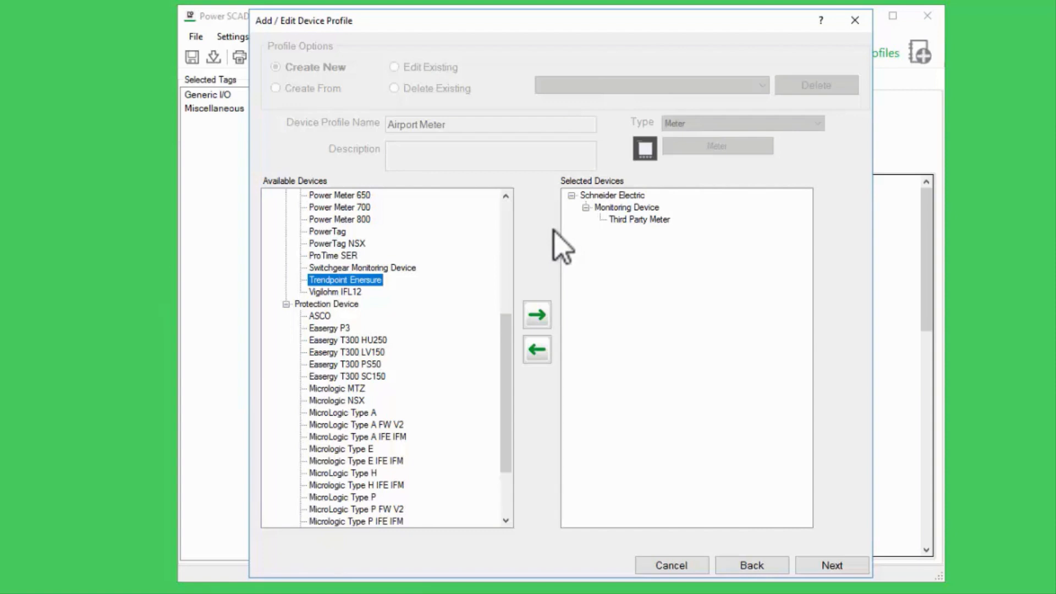
{"action": "mouse_move", "coordinate": [718, 458]}
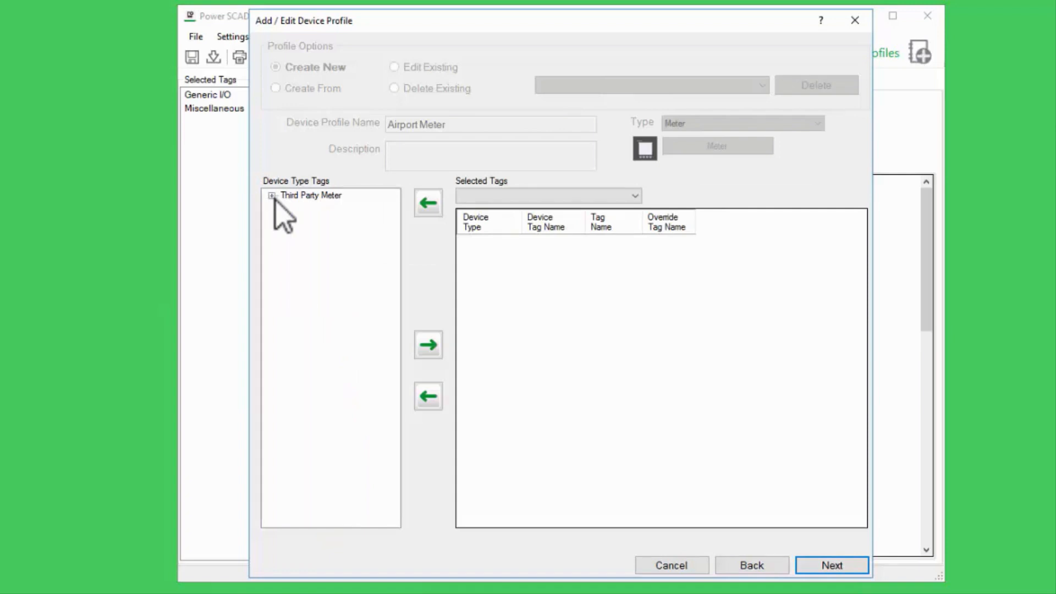
Step: Add Third Party Meter's Currents group (Current A, B, C) to the Selected Tags
{"action": "left_click", "coordinate": [273, 196]}
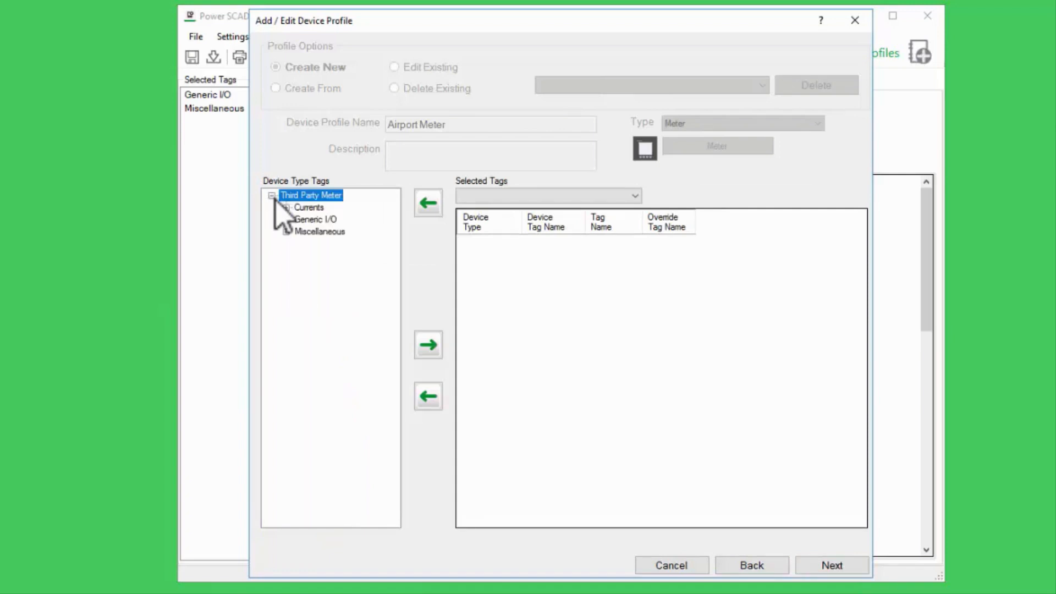
{"action": "mouse_move", "coordinate": [285, 219]}
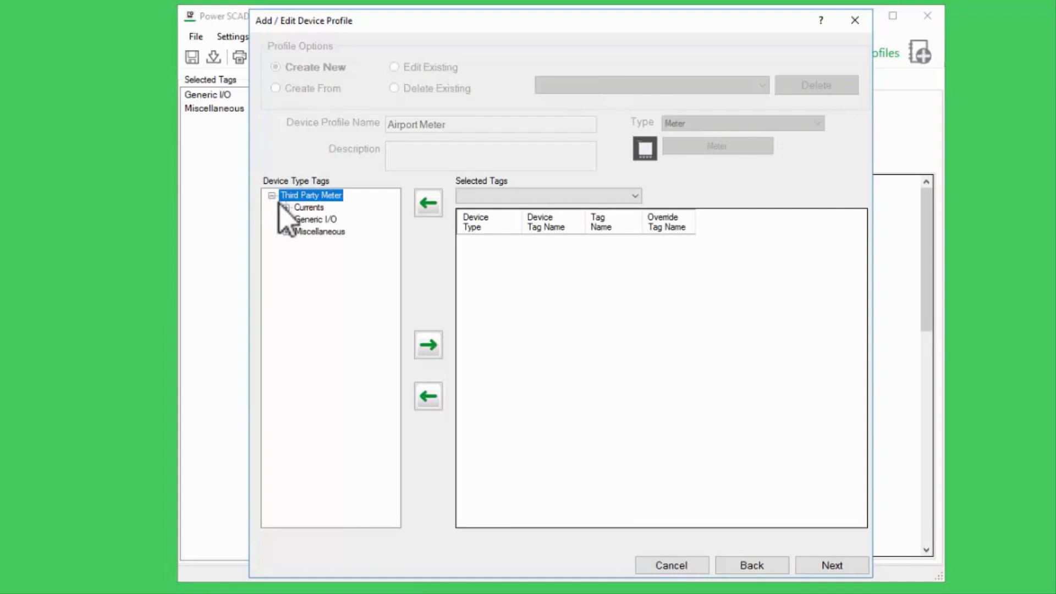
{"action": "left_click", "coordinate": [286, 207]}
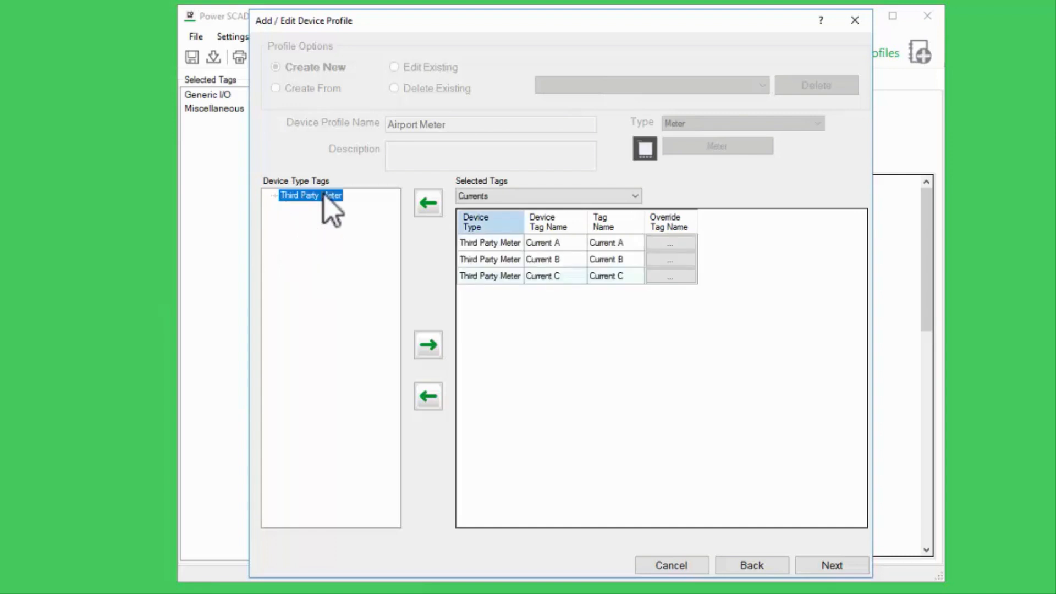
{"action": "mouse_move", "coordinate": [394, 229]}
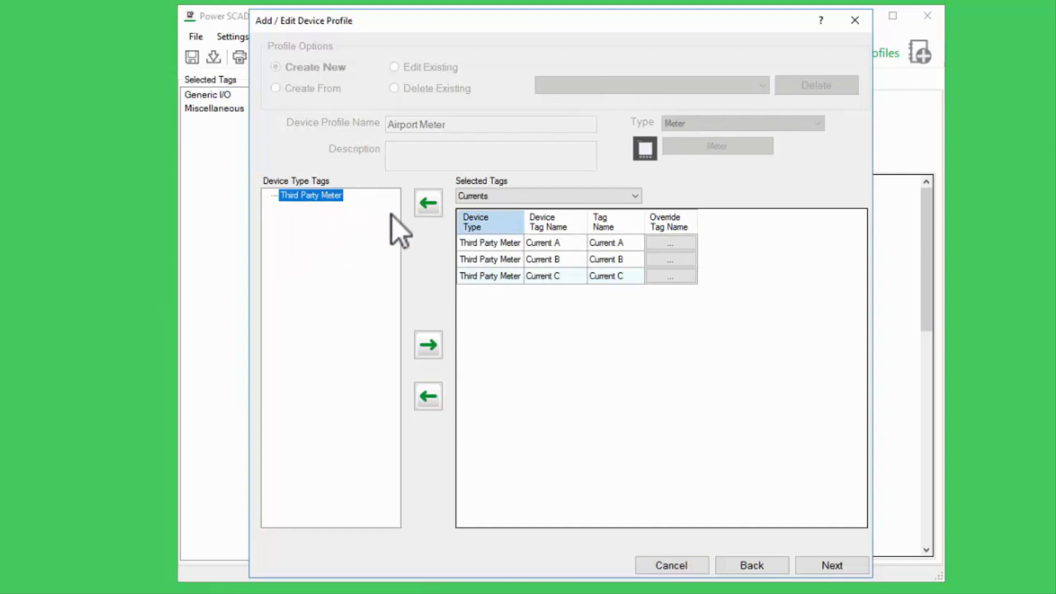
{"action": "mouse_move", "coordinate": [479, 258]}
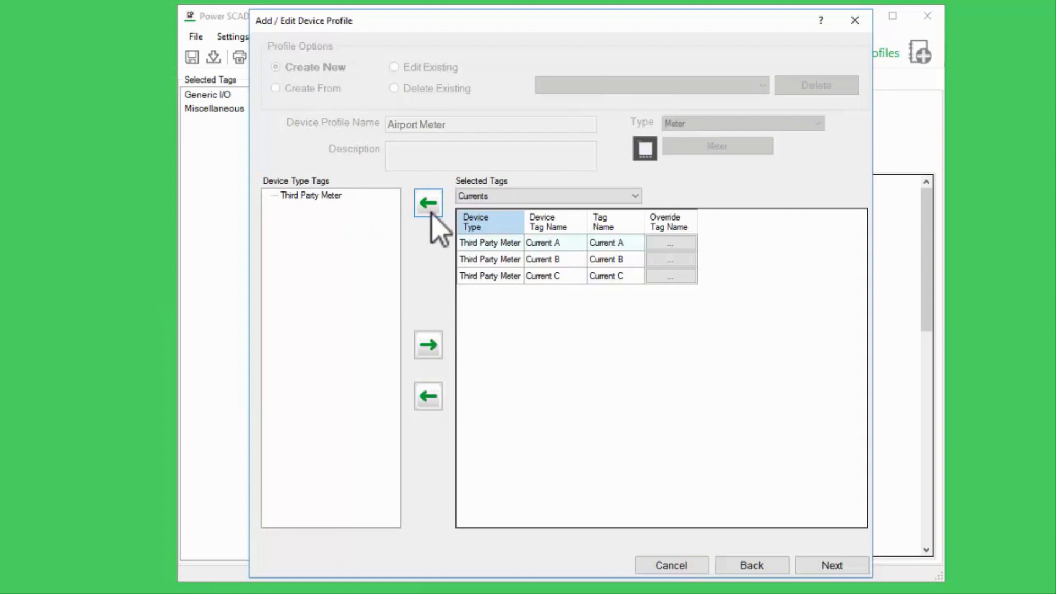
{"action": "mouse_move", "coordinate": [438, 265]}
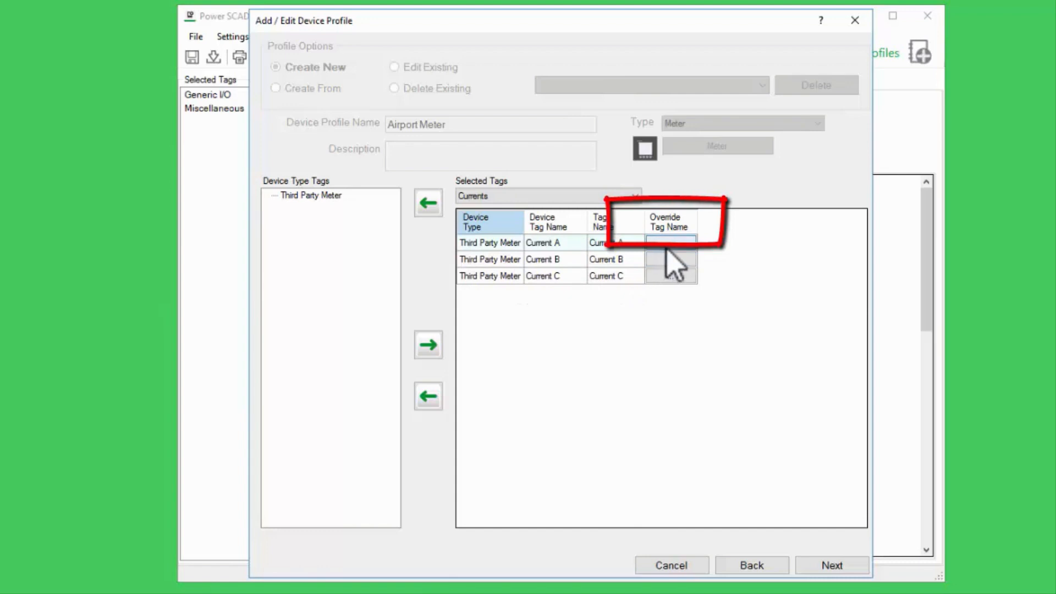
Step: Override Input 01 Status with the Breaker Status - Closed tag found by searching 'breaker'
{"action": "left_click", "coordinate": [672, 242]}
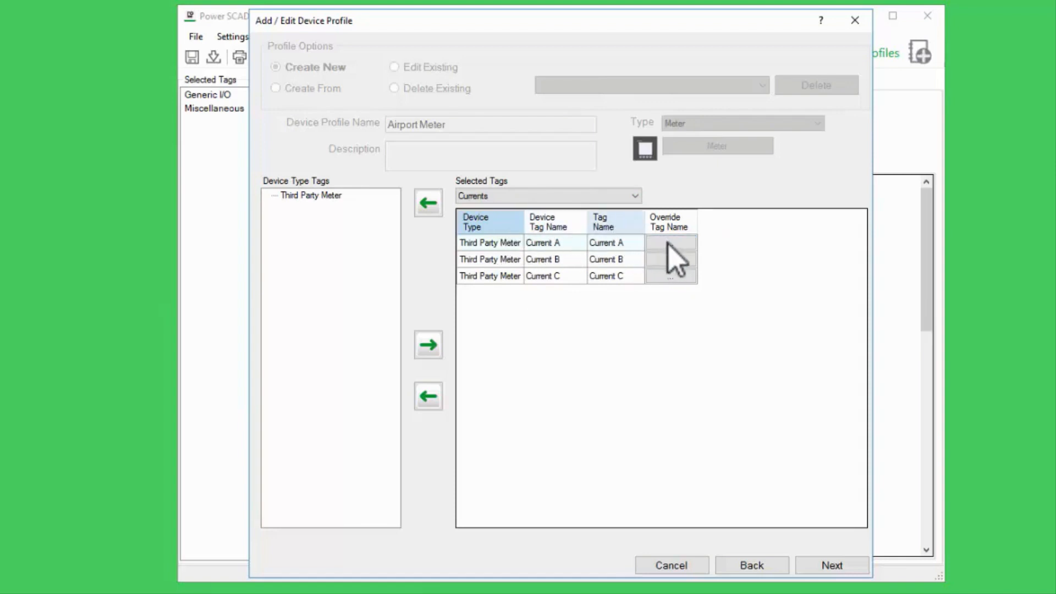
{"action": "left_click", "coordinate": [671, 242]}
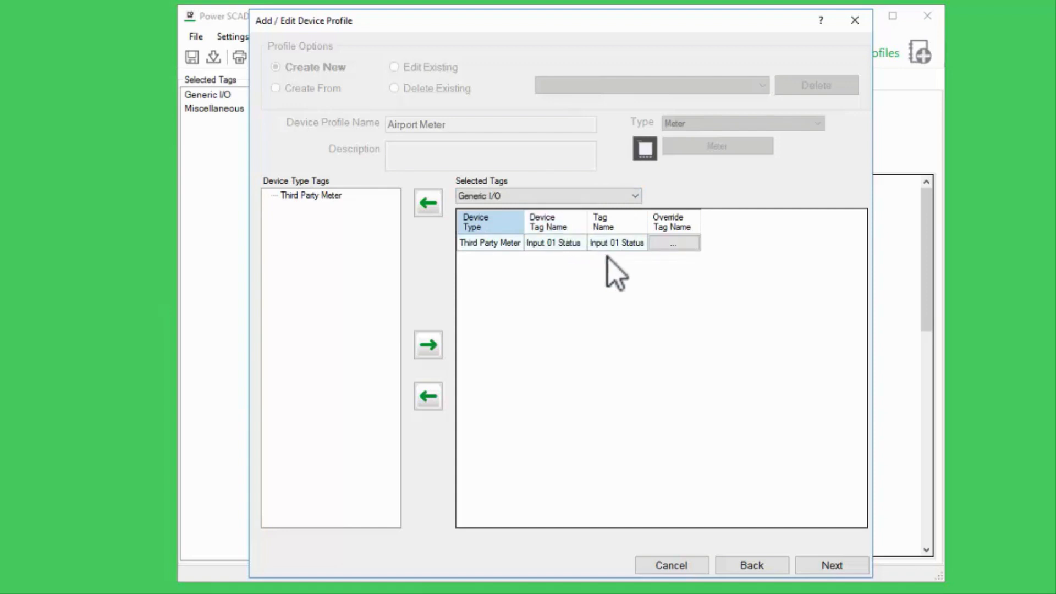
{"action": "left_click", "coordinate": [675, 242]}
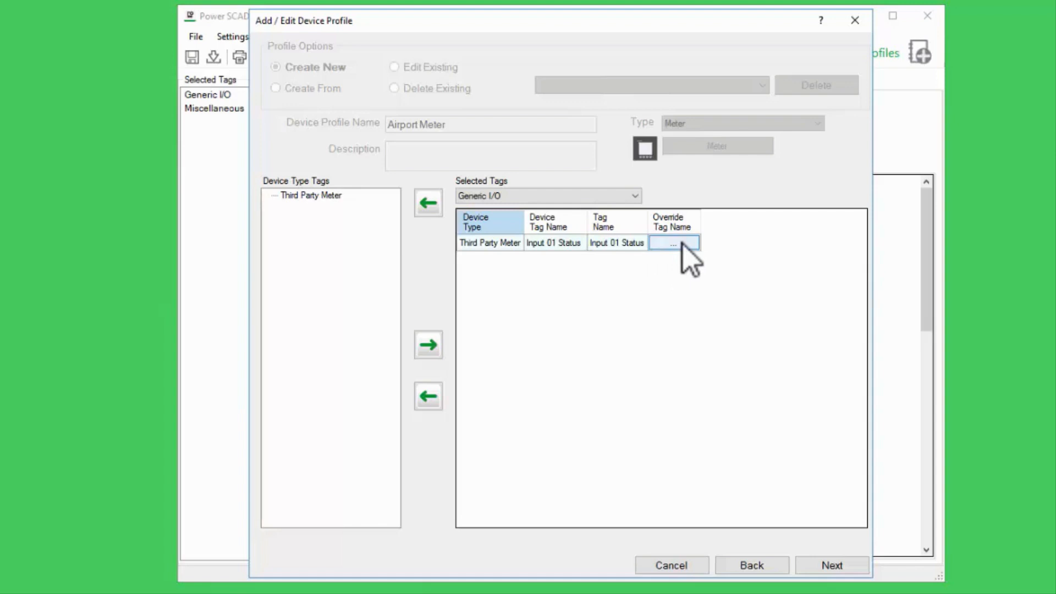
{"action": "left_click", "coordinate": [673, 243]}
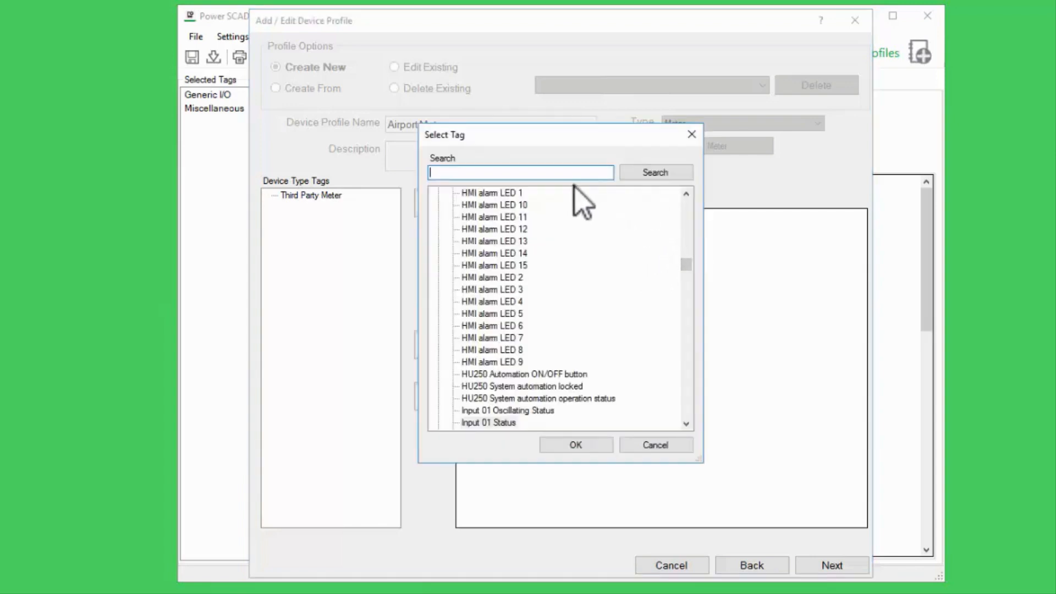
{"action": "type", "text": "breaker"}
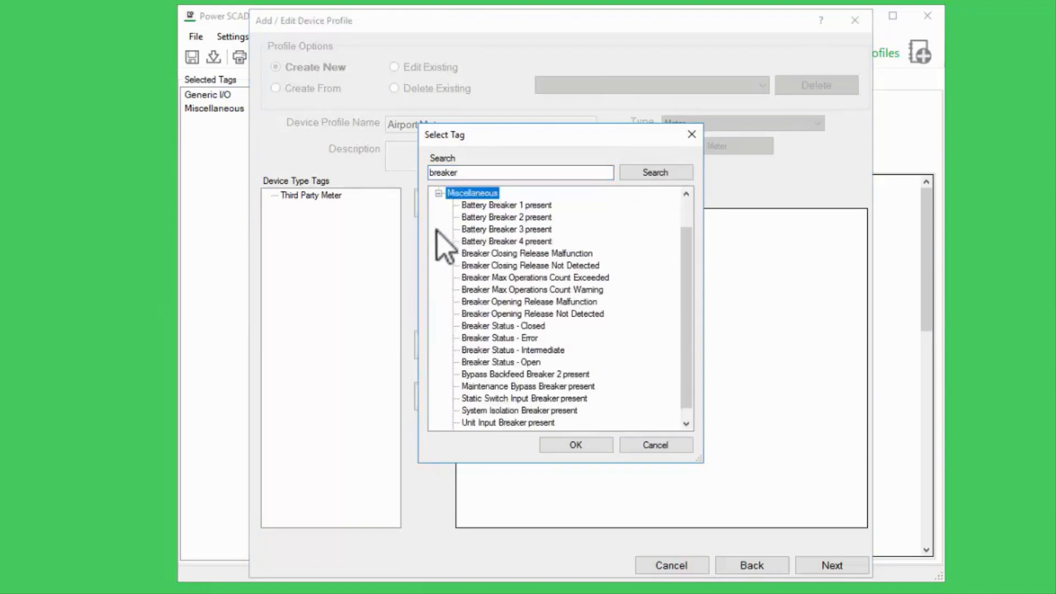
{"action": "mouse_move", "coordinate": [543, 354]}
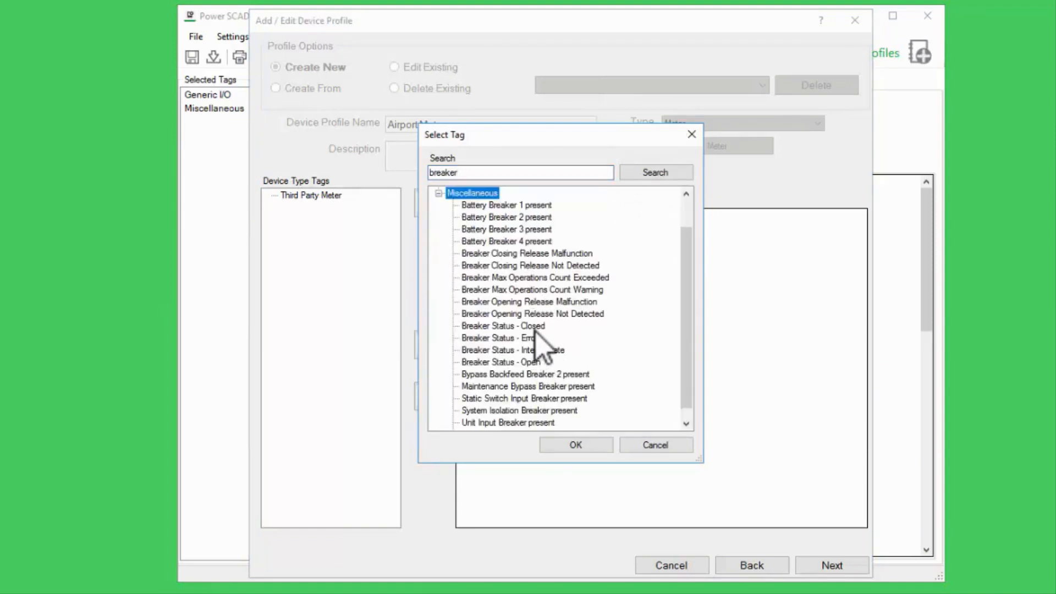
{"action": "left_click", "coordinate": [576, 445]}
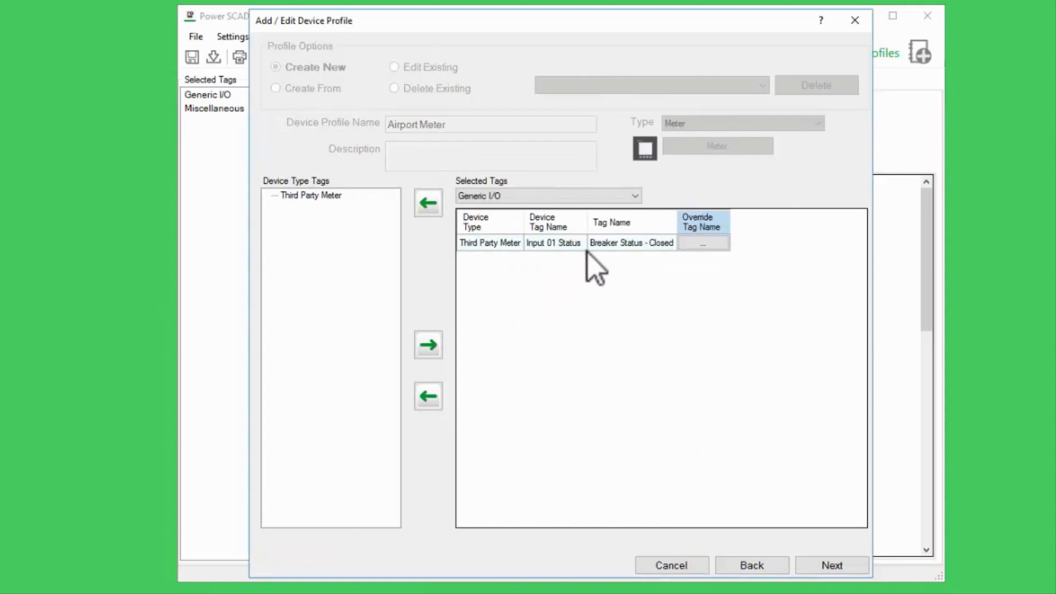
{"action": "mouse_move", "coordinate": [700, 387]}
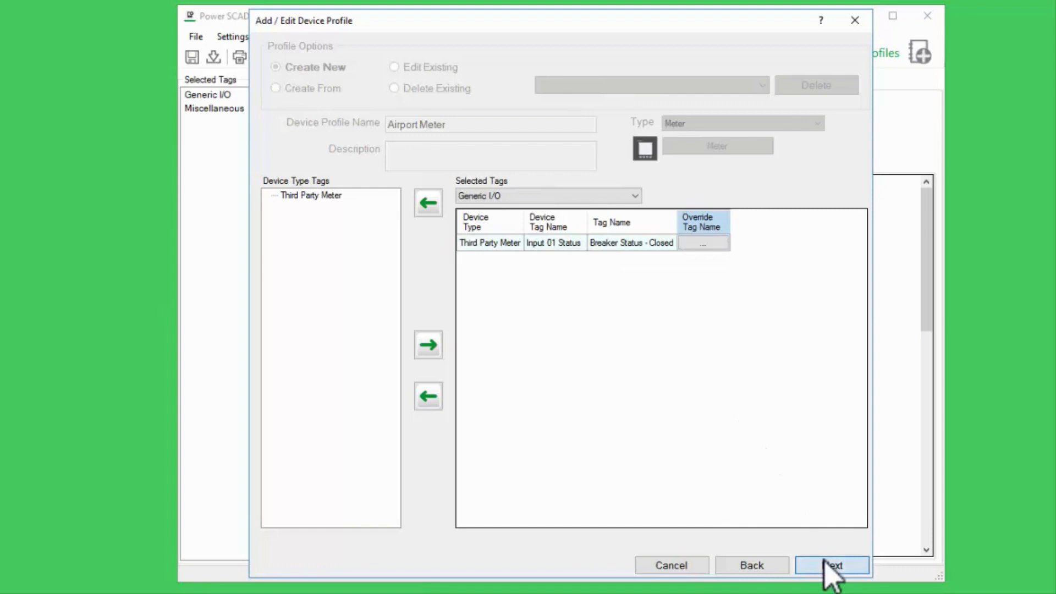
Step: On the alarms and trends page, mark Current A, B and C all as PC Based
{"action": "left_click", "coordinate": [833, 566]}
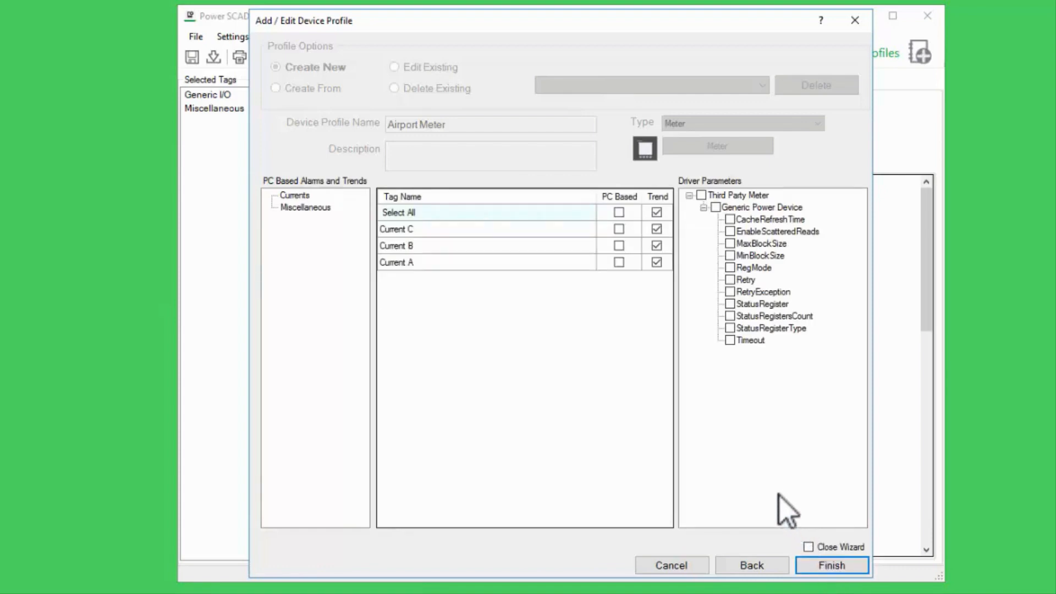
{"action": "mouse_move", "coordinate": [628, 239]}
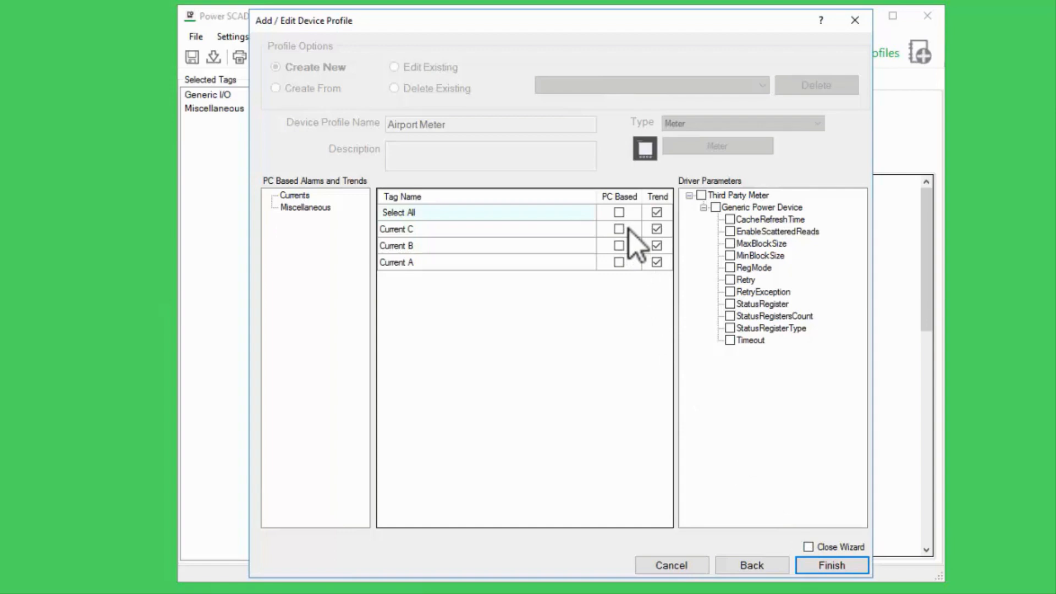
{"action": "mouse_move", "coordinate": [641, 236]}
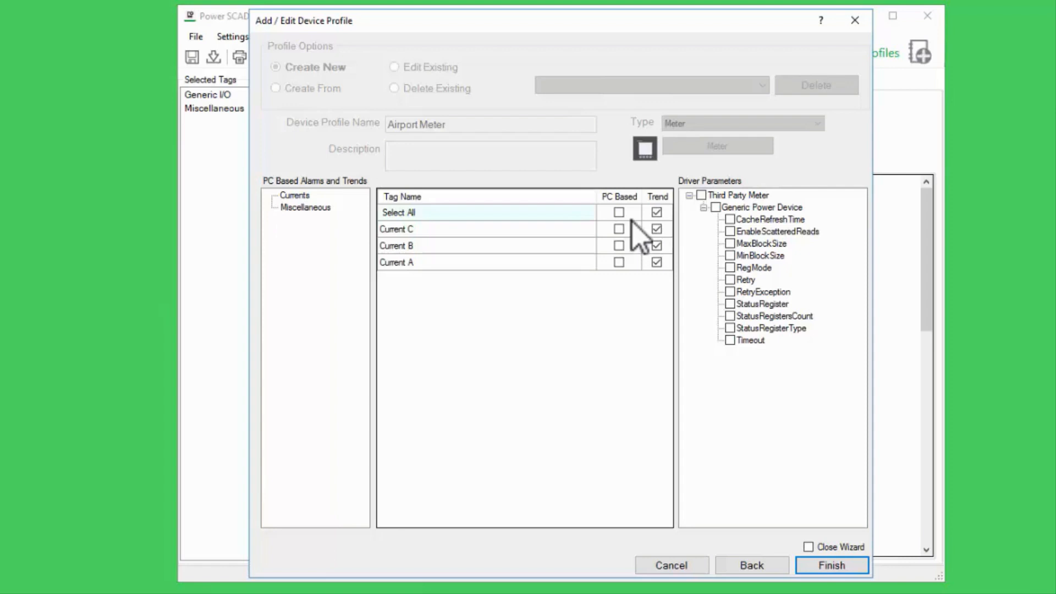
{"action": "mouse_move", "coordinate": [628, 231]}
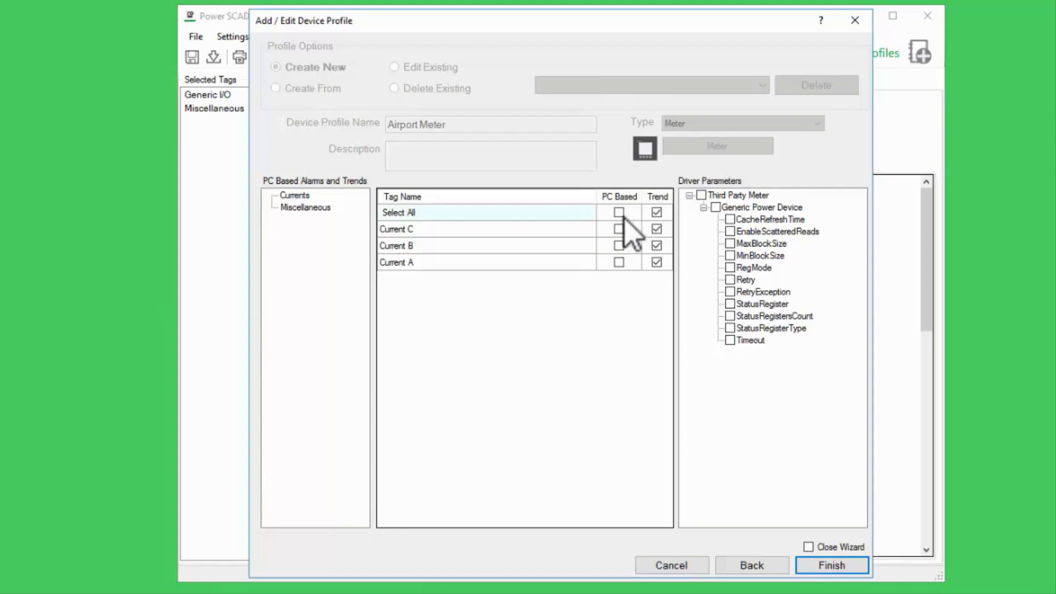
{"action": "left_click", "coordinate": [619, 212]}
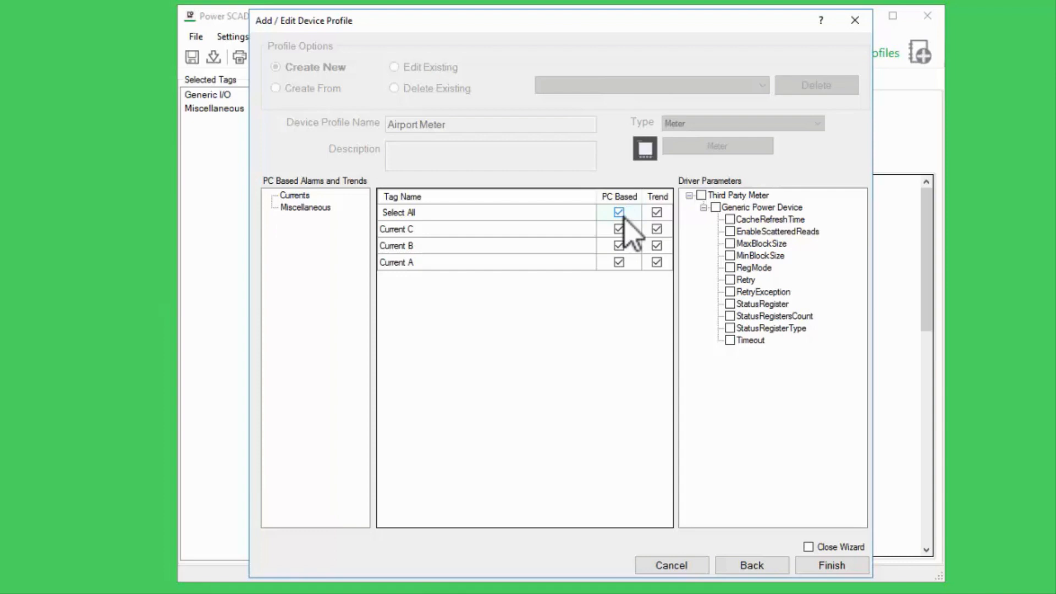
{"action": "mouse_move", "coordinate": [706, 237]}
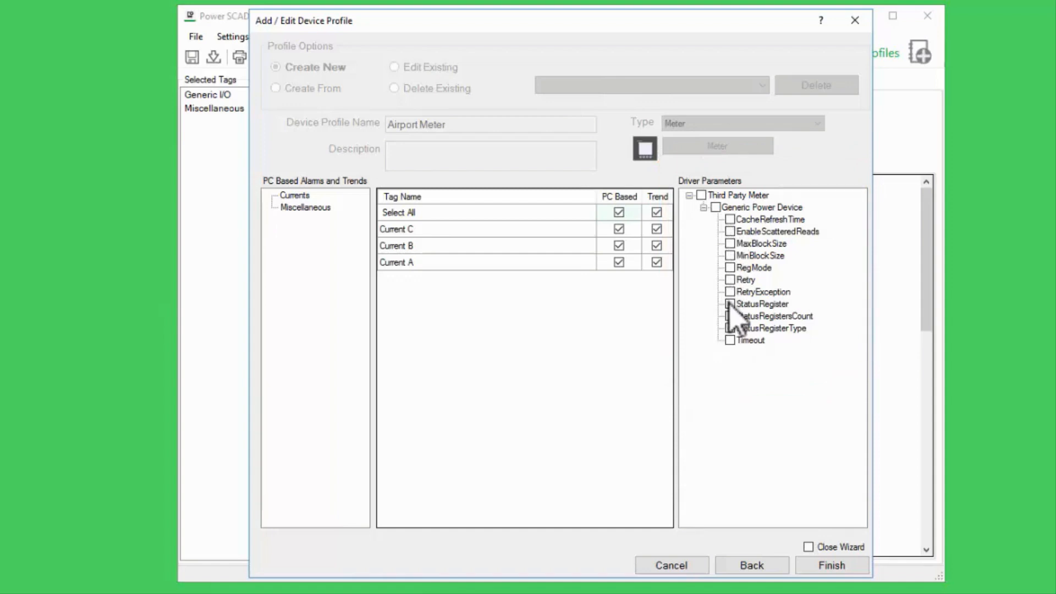
Step: Include the StatusRegister driver parameter and finish creating the Airport Meter profile
{"action": "left_click", "coordinate": [762, 304]}
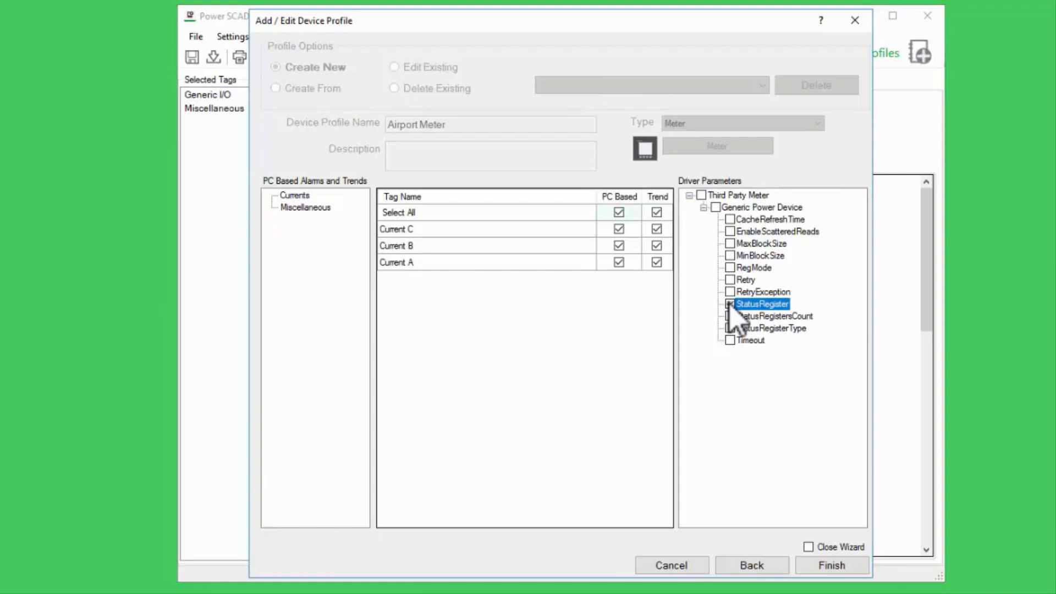
{"action": "left_click", "coordinate": [731, 304]}
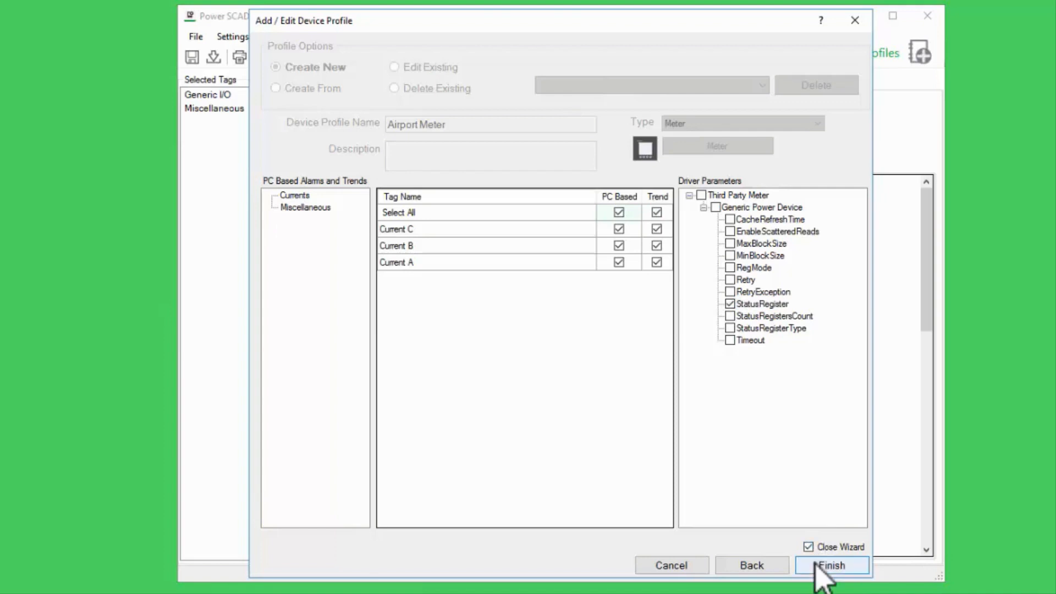
{"action": "left_click", "coordinate": [832, 566]}
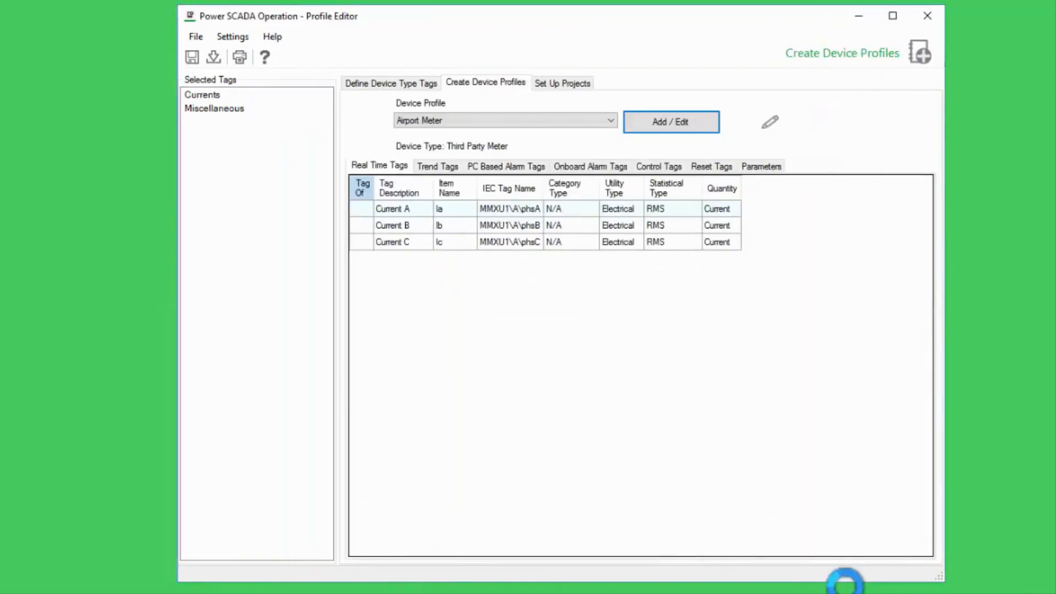
{"action": "mouse_move", "coordinate": [699, 410]}
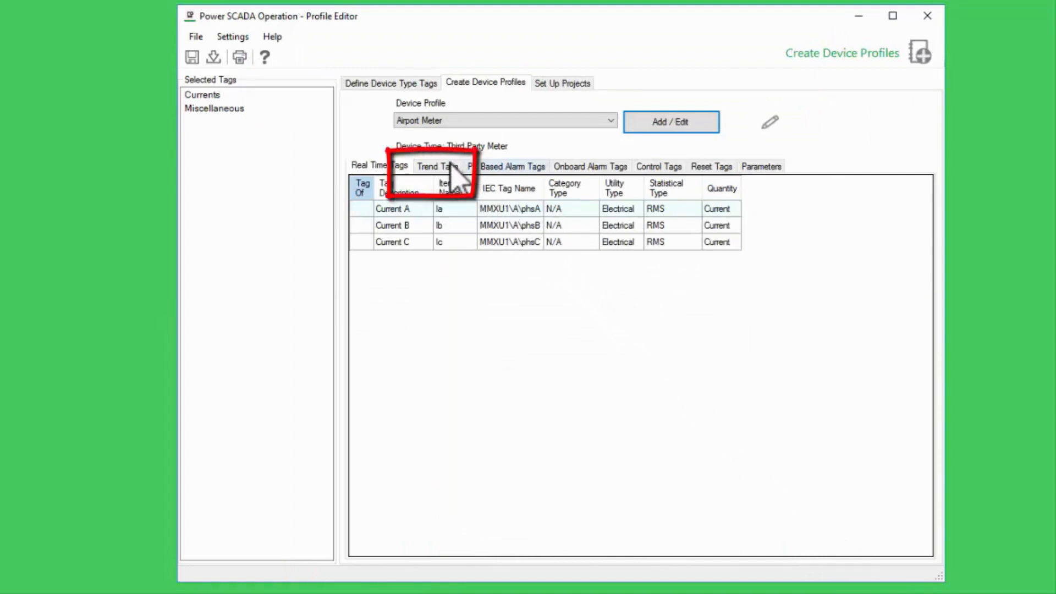
Step: Review Airport Meter's trend tags and Current A's 15 Minute / 5 Second intervals without changes
{"action": "left_click", "coordinate": [436, 166]}
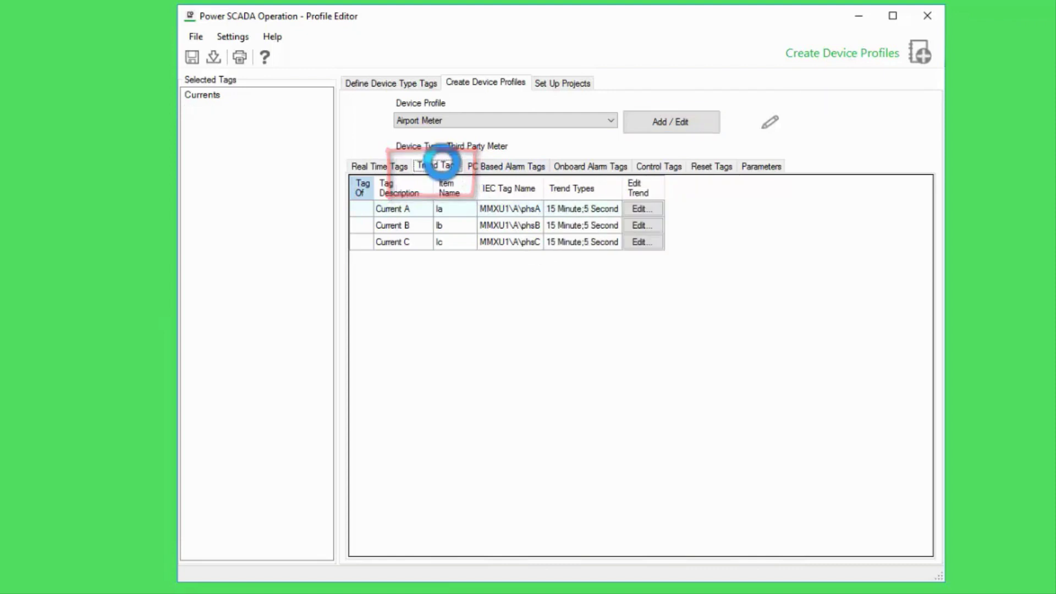
{"action": "left_click", "coordinate": [438, 166]}
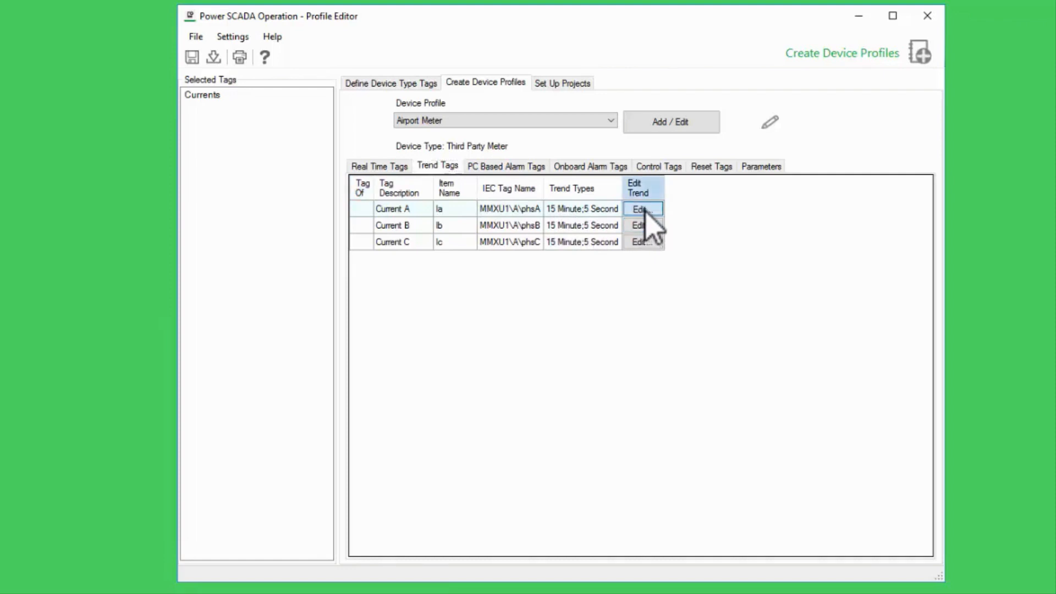
{"action": "left_click", "coordinate": [640, 209]}
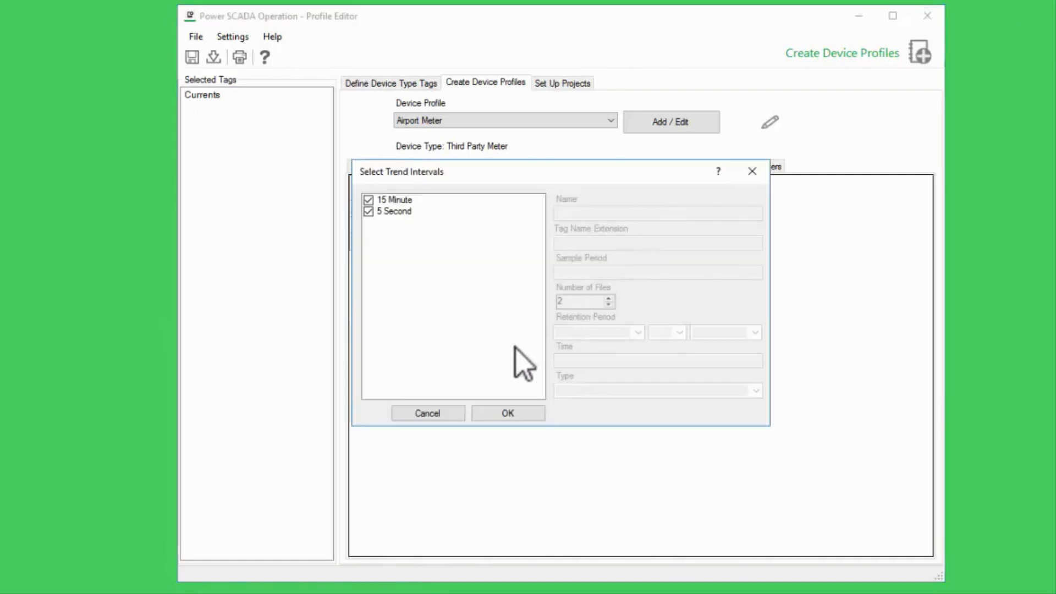
{"action": "left_click", "coordinate": [509, 413]}
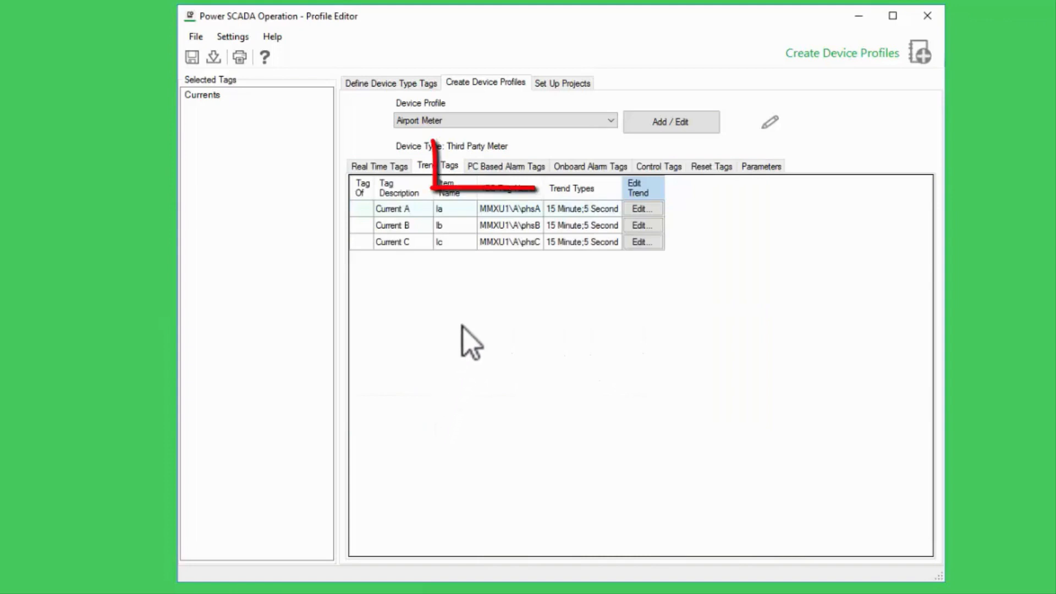
Step: Review the PC-based alarm tags, then show the StatusRegister 1100 parameter for Generic Power Device
{"action": "left_click", "coordinate": [506, 166]}
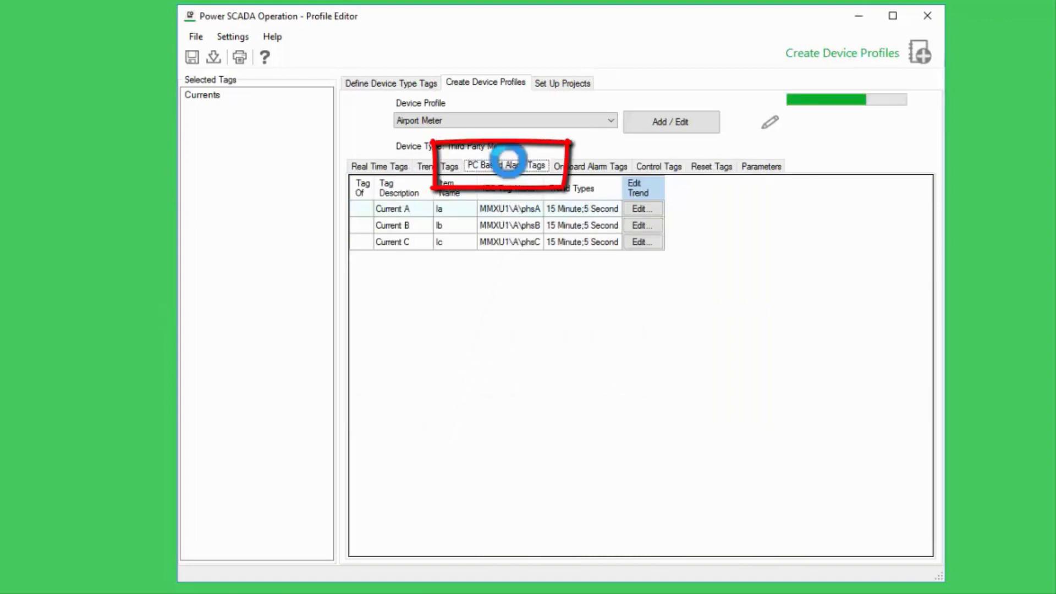
{"action": "left_click", "coordinate": [506, 166]}
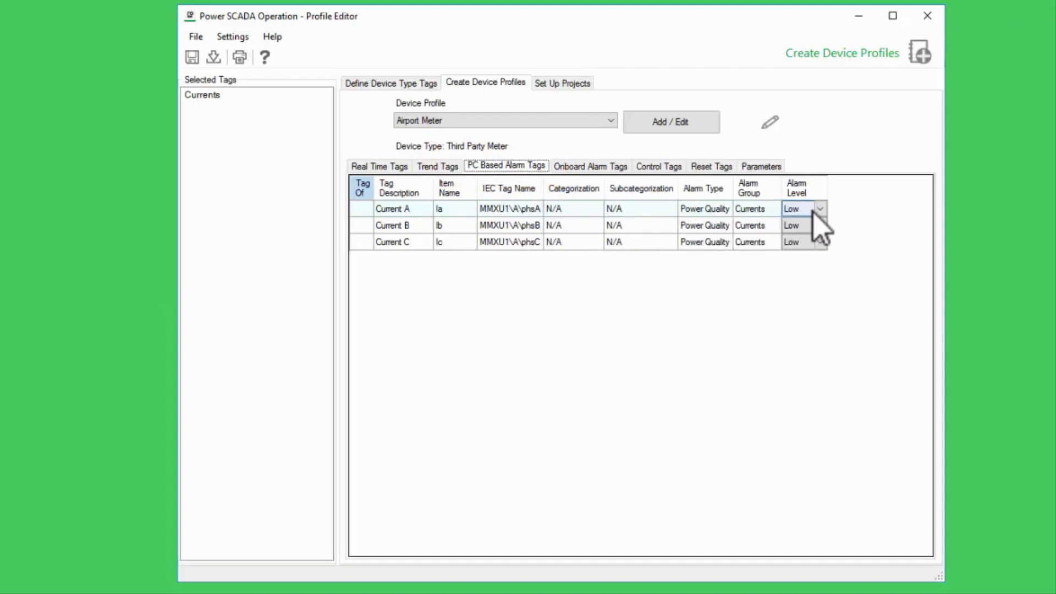
{"action": "mouse_move", "coordinate": [692, 224]}
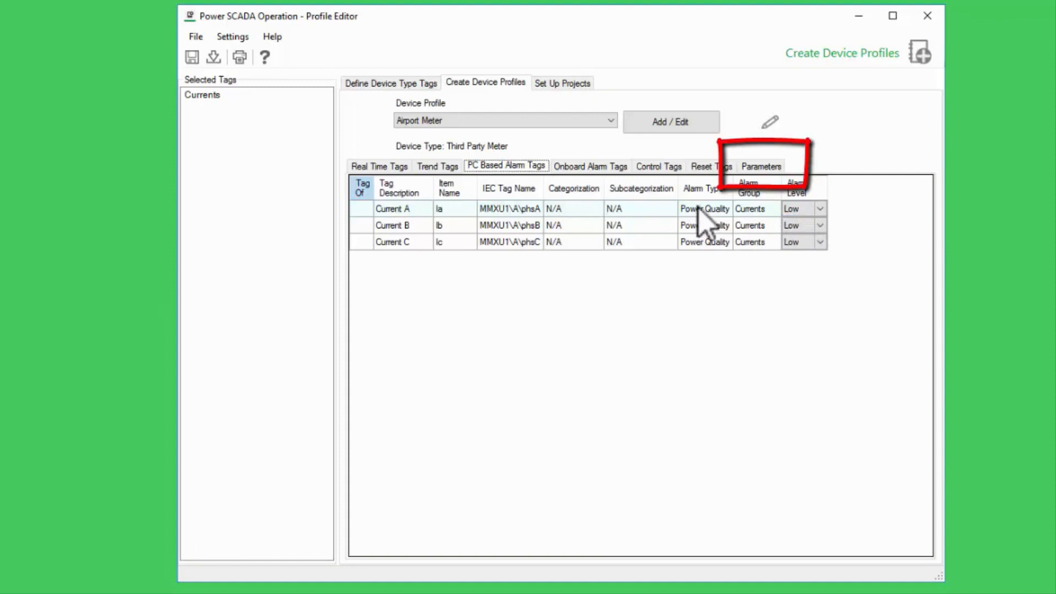
{"action": "left_click", "coordinate": [762, 165]}
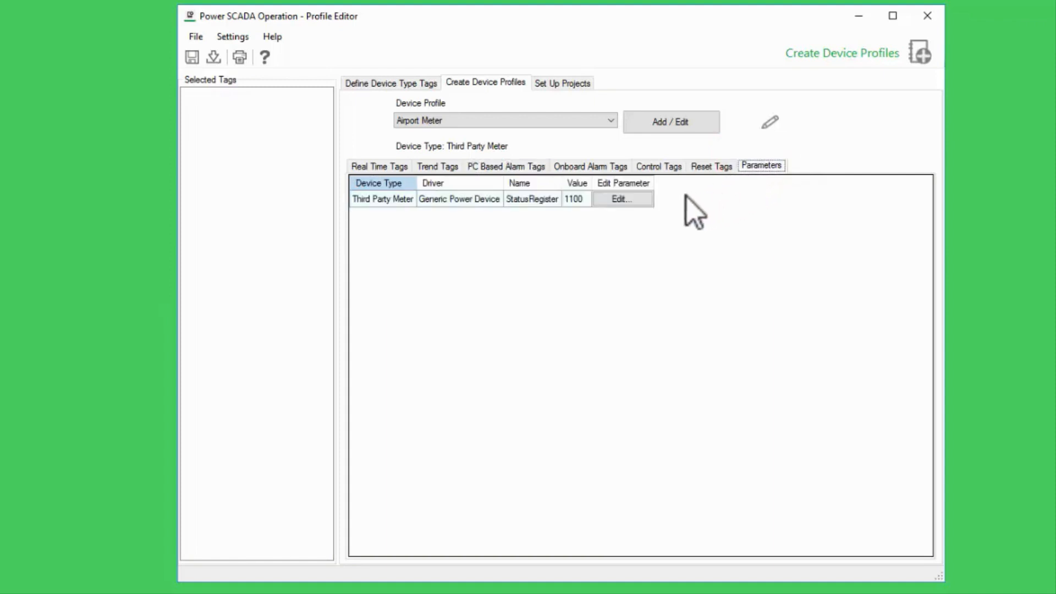
Step: Change the StatusRegister parameter from 1100 to 1 and save the Airport Meter profile
{"action": "left_click", "coordinate": [621, 199]}
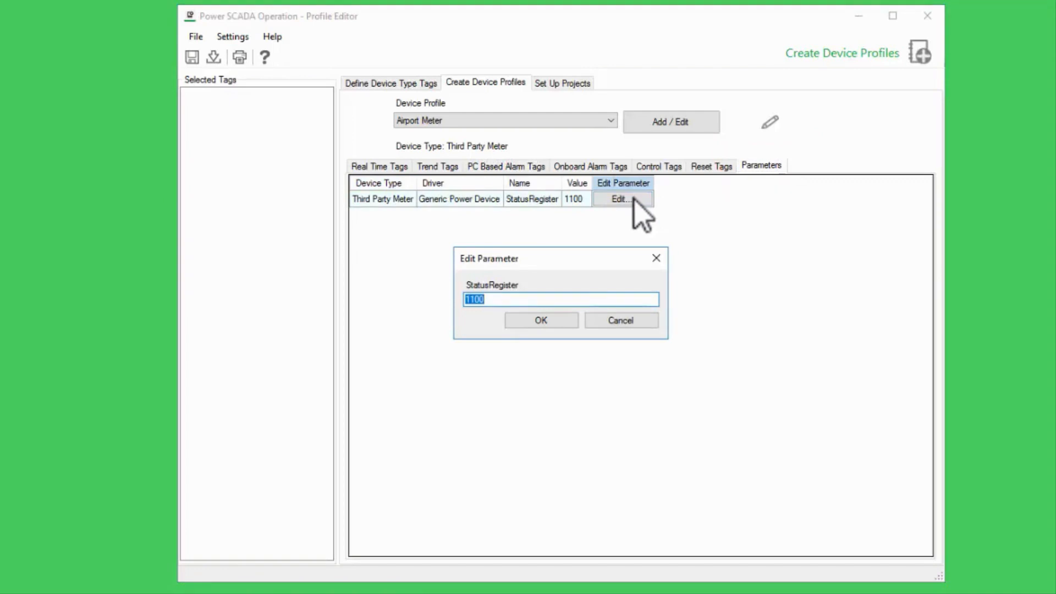
{"action": "type", "text": "1"}
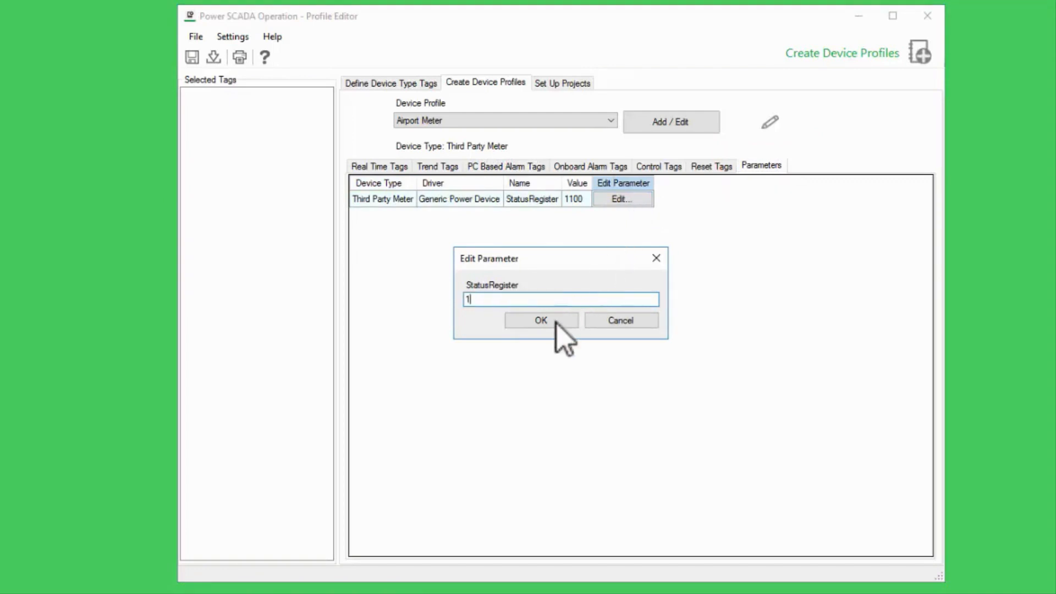
{"action": "left_click", "coordinate": [542, 320]}
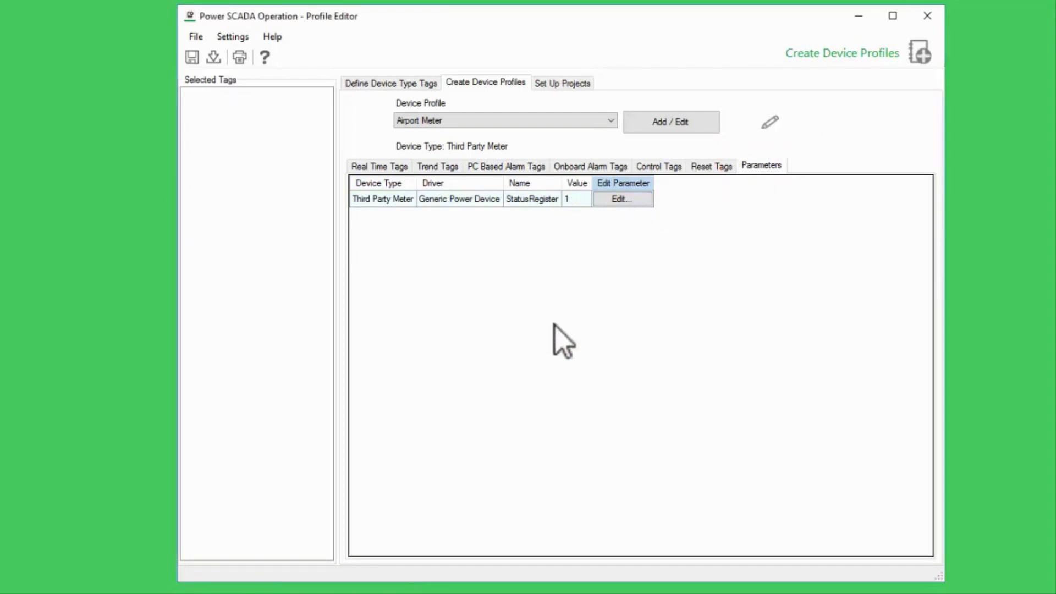
{"action": "mouse_move", "coordinate": [447, 253]}
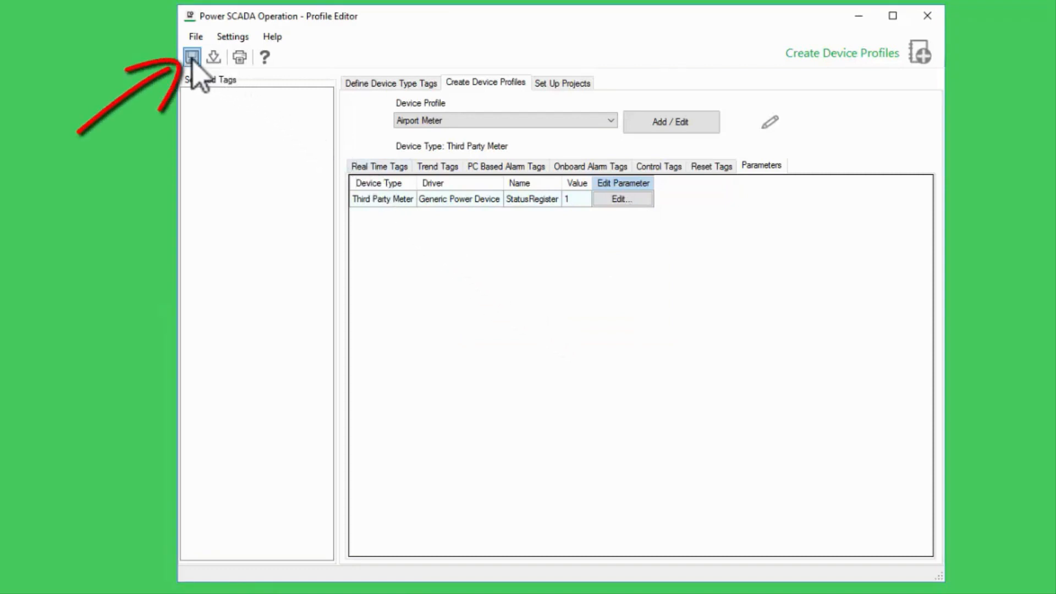
{"action": "left_click", "coordinate": [191, 57]}
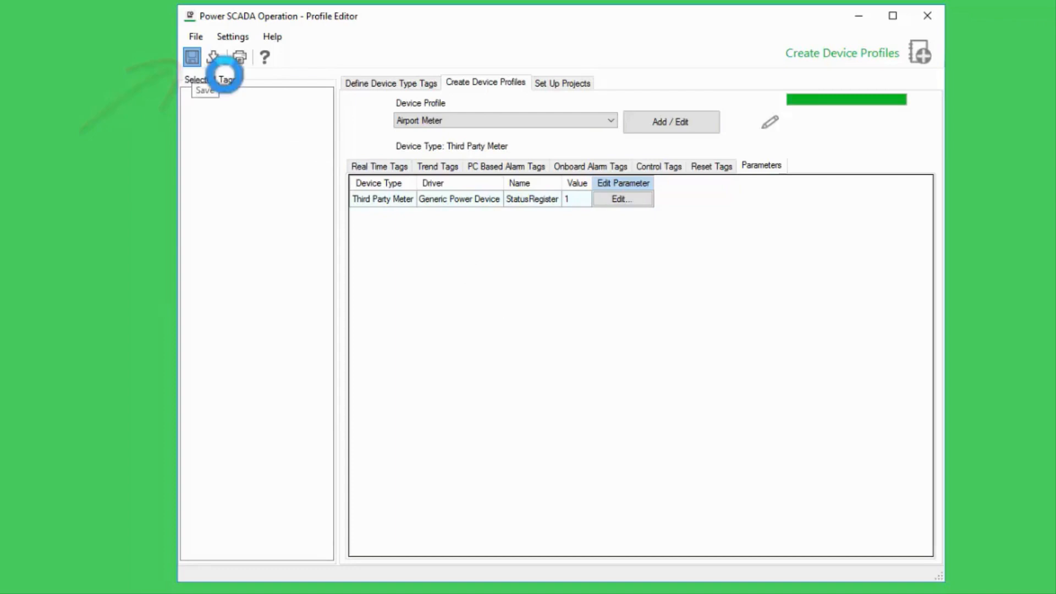